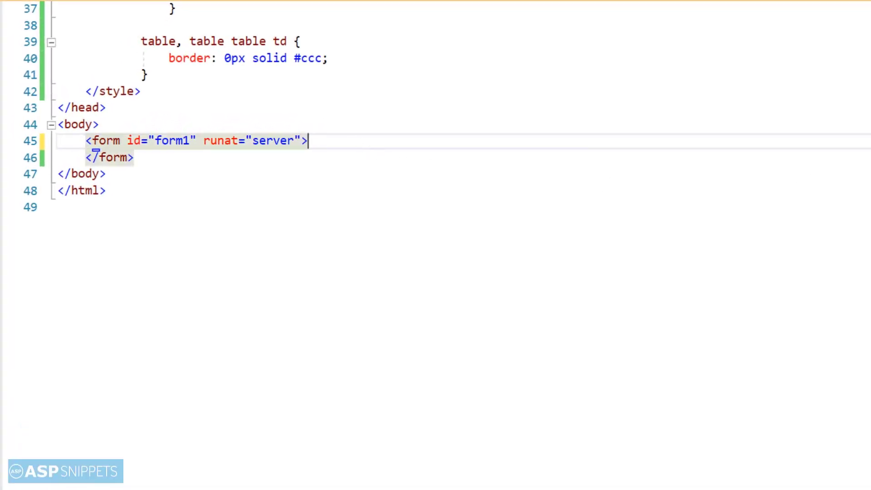
Step: Add an asp:GridView with ID GridView1, runat server and AutoGenerateColumns inside the form
text(<)
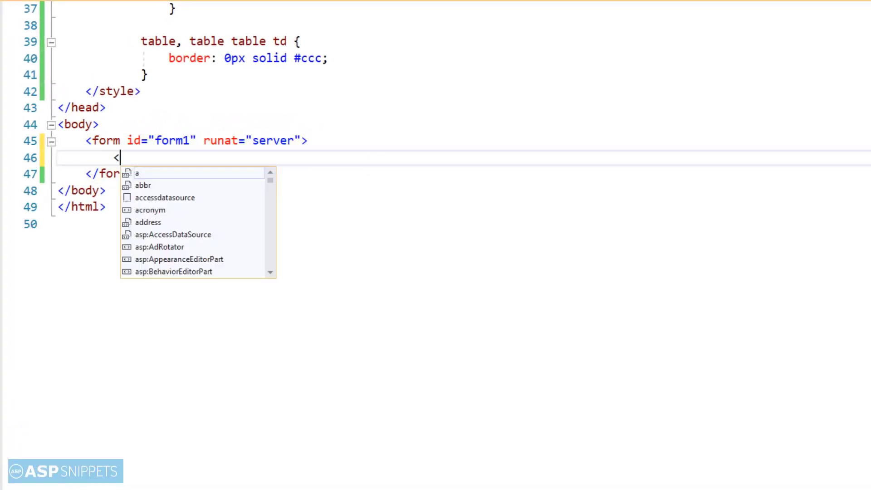
text(asp:GridView ID="Gr)
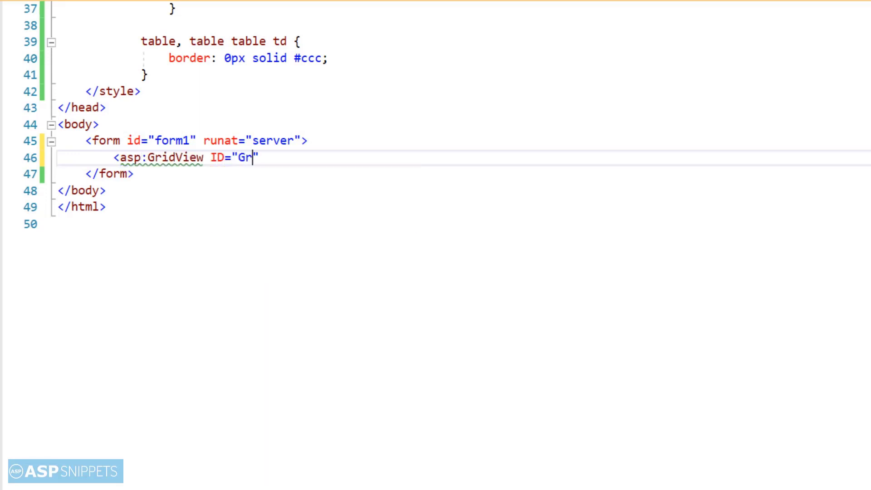
text(idView)
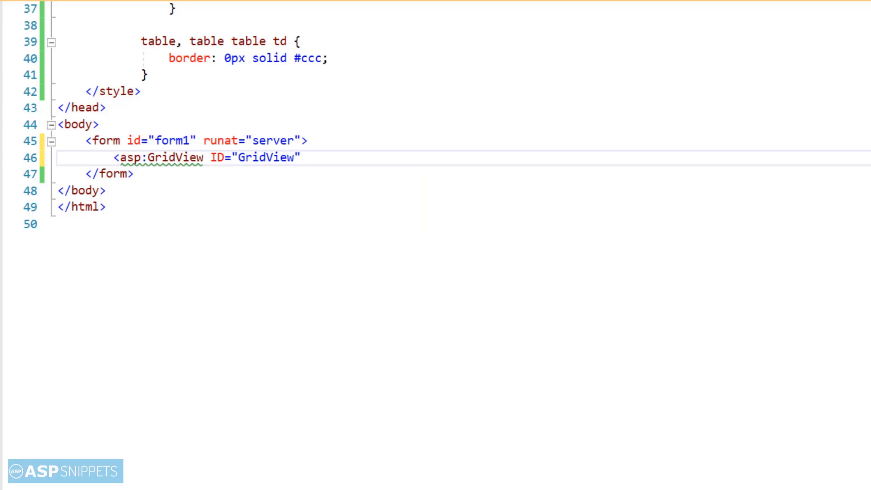
text(1")
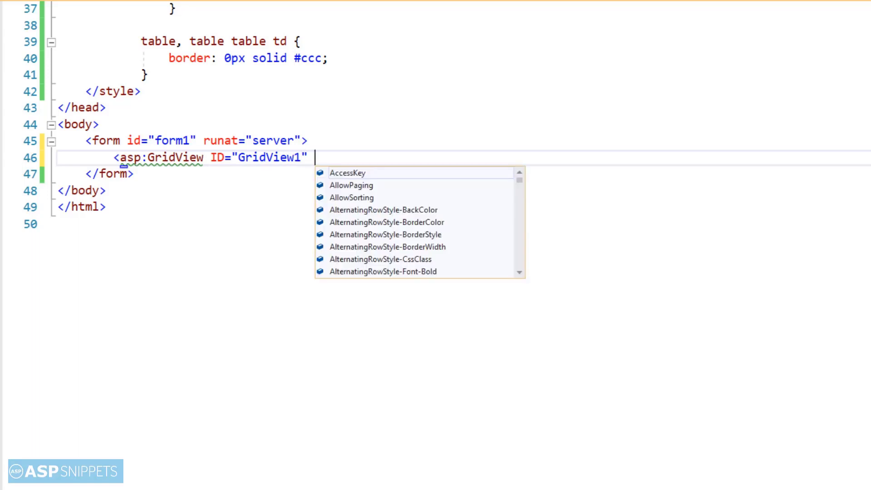
text(runat="server")
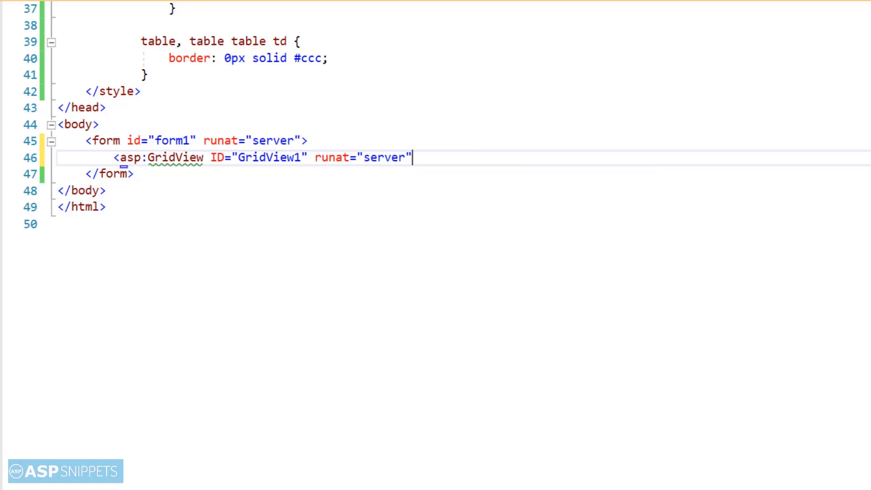
text(auto)
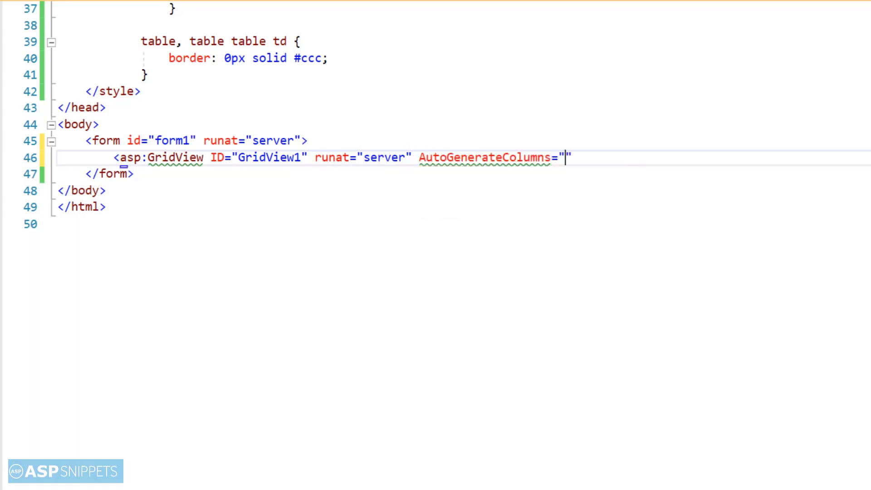
Step: Finish AutoGenerateColumns="false" and add a Columns section with a BoundField for Id headed Customer Id
text(false)
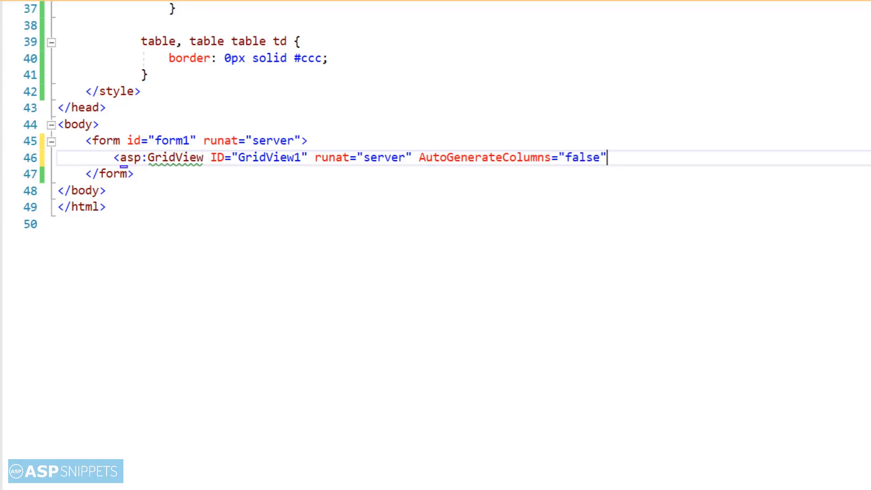
text(>)
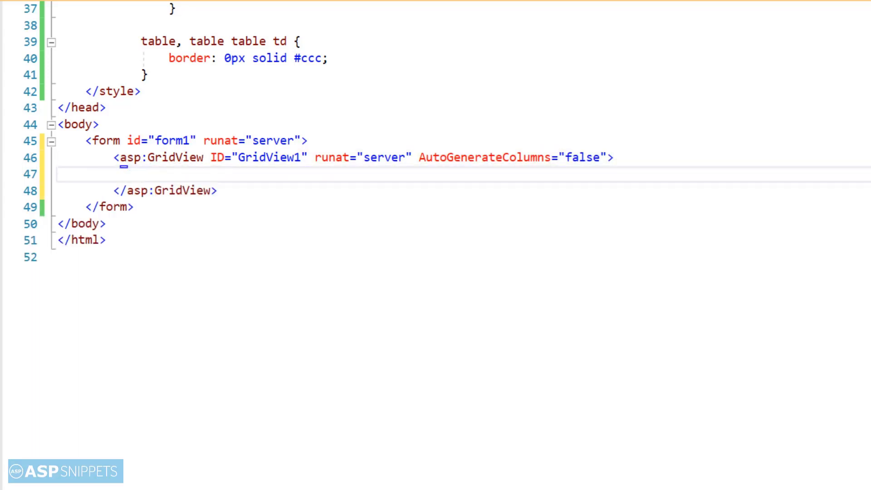
text(<columns>)
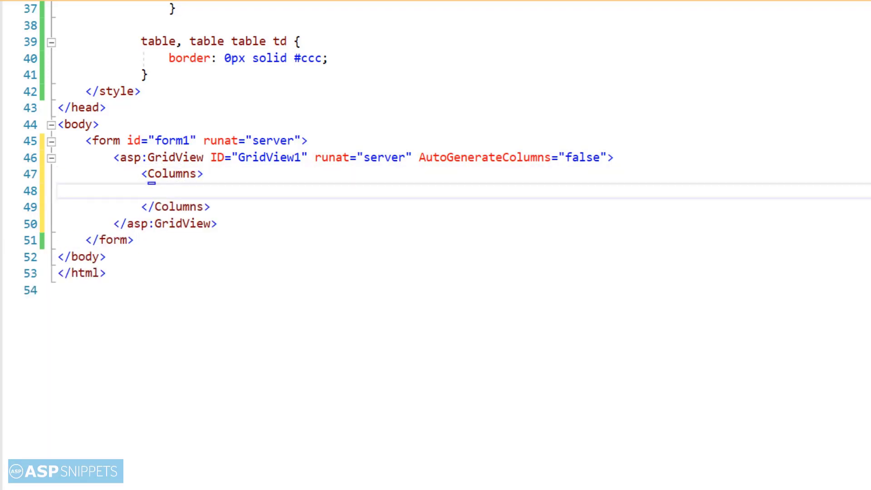
text(<asp:B)
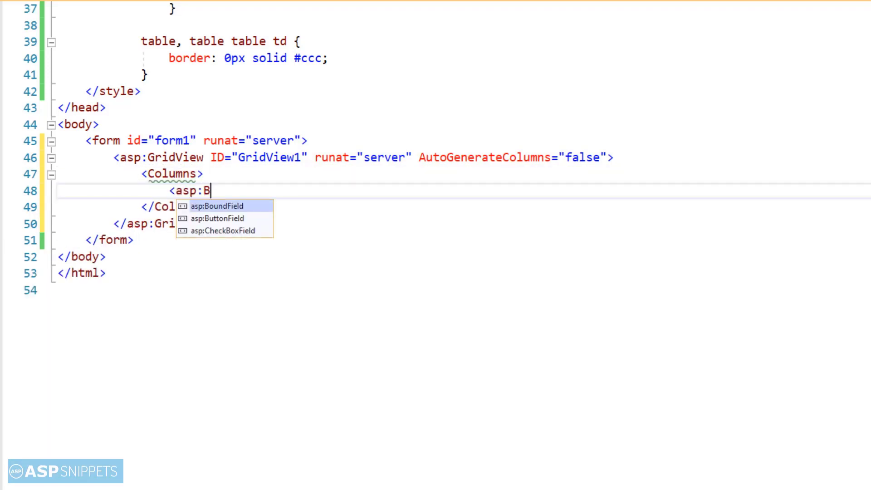
text(oundField da)
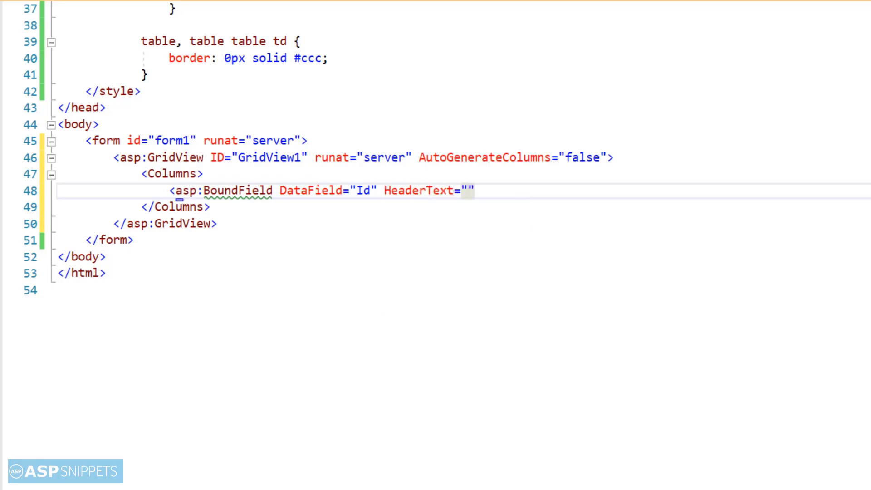
text(Custo)
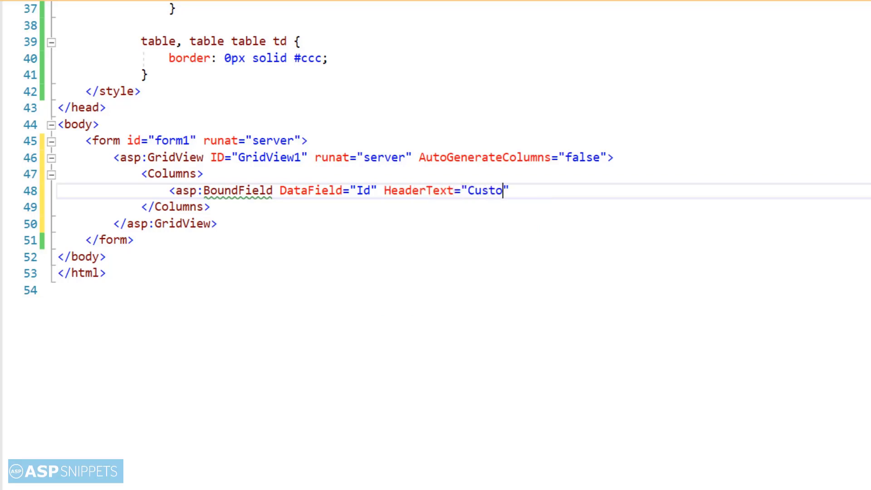
text(mer Id)
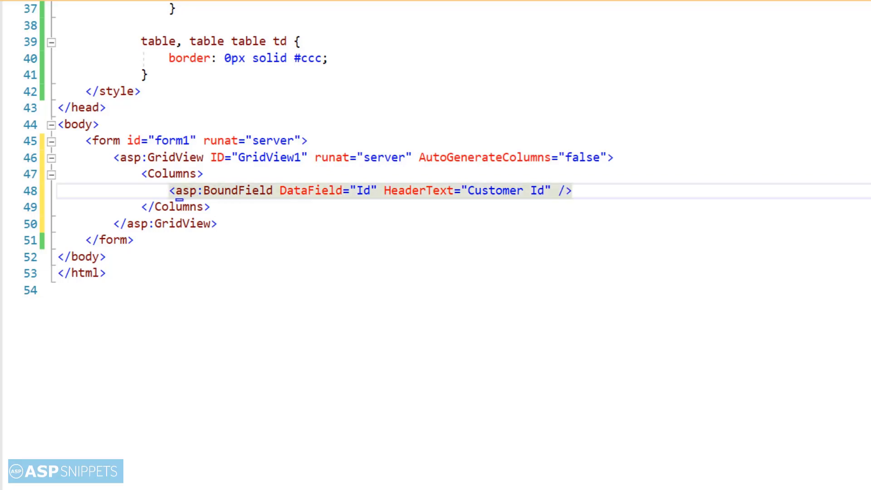
Step: Duplicate the BoundField line twice and edit the copies to Name and Country fields
triple_click(366, 191)
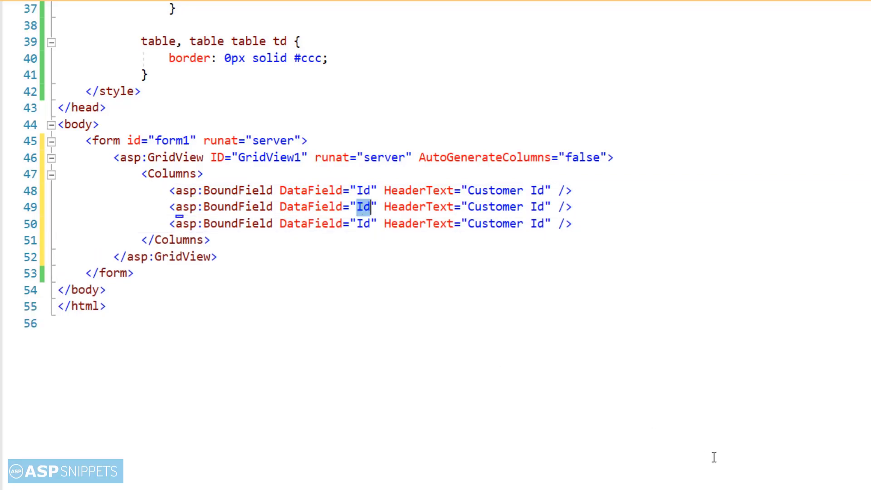
text(Name)
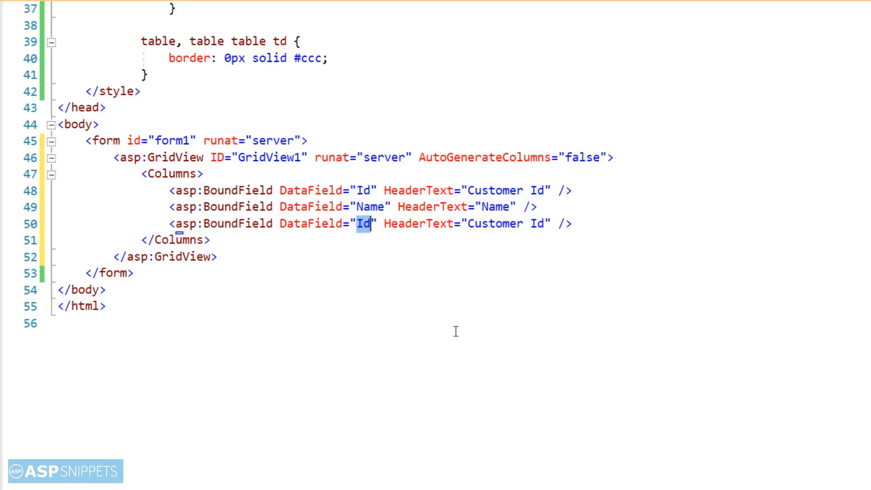
text(Coun)
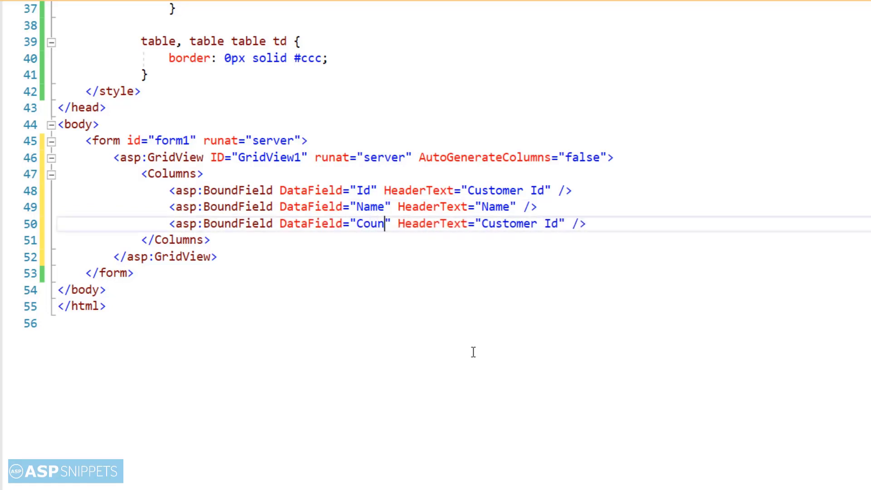
text(try)
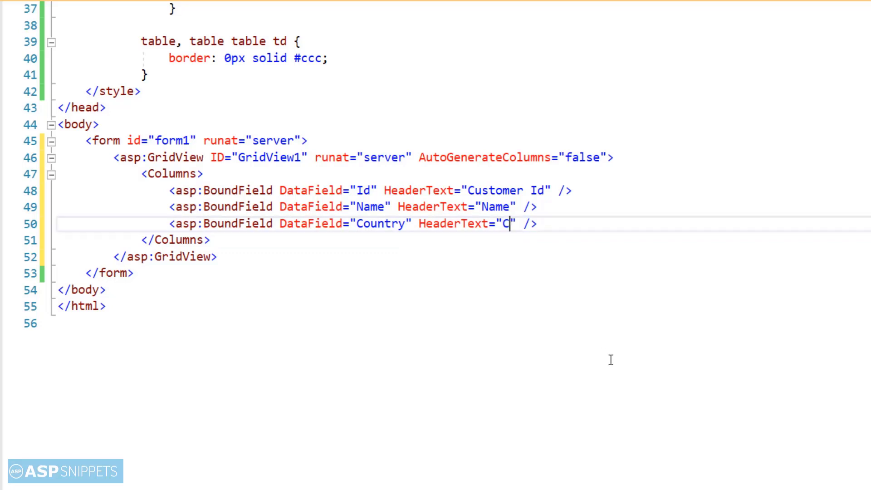
text(ountry)
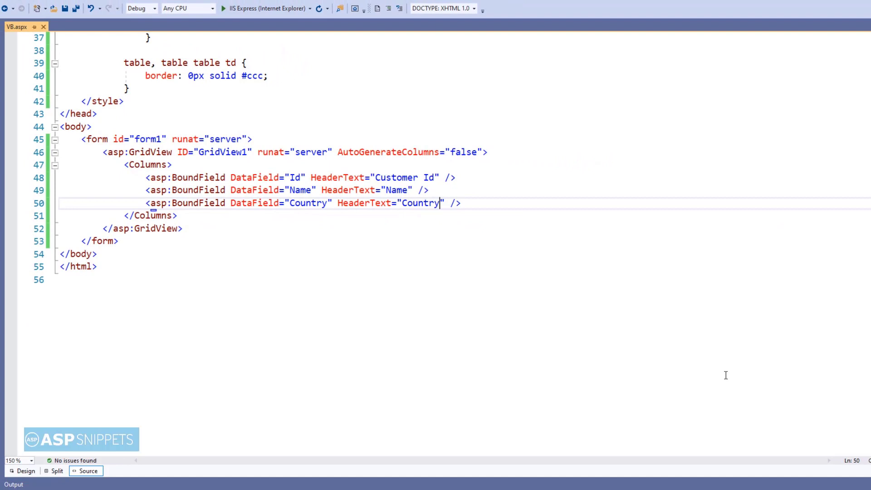
mouse_move(617, 213)
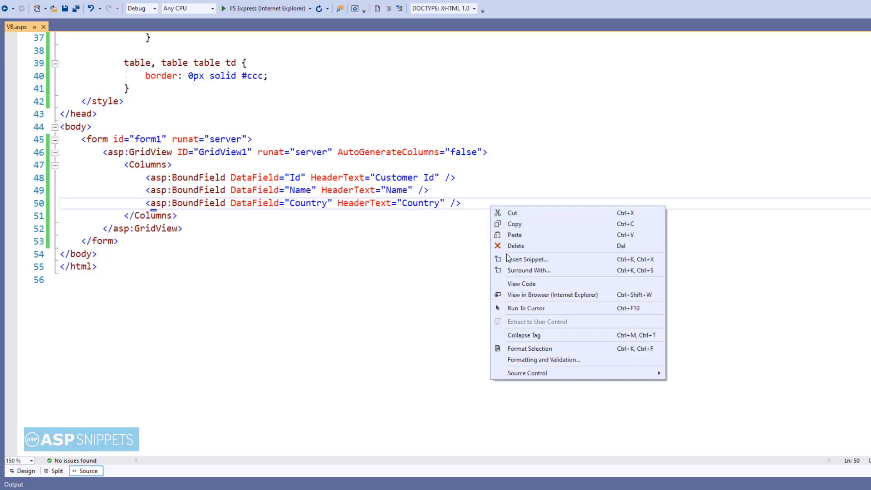
Step: Switch to the VB code-behind and add Imports System.Data at the top
click(521, 283)
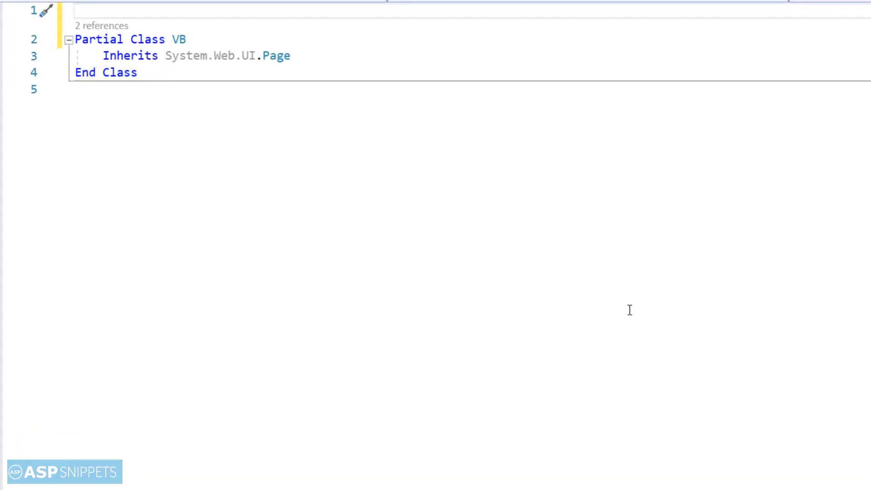
text(impo)
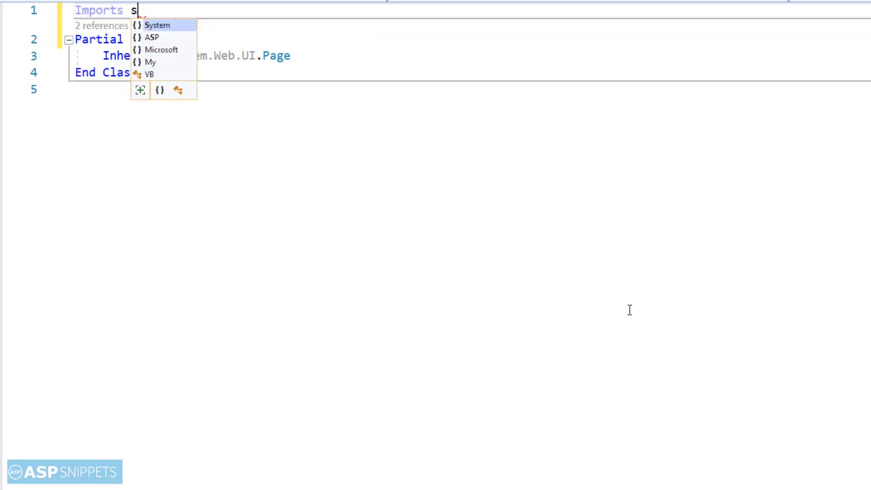
text(ystem.da)
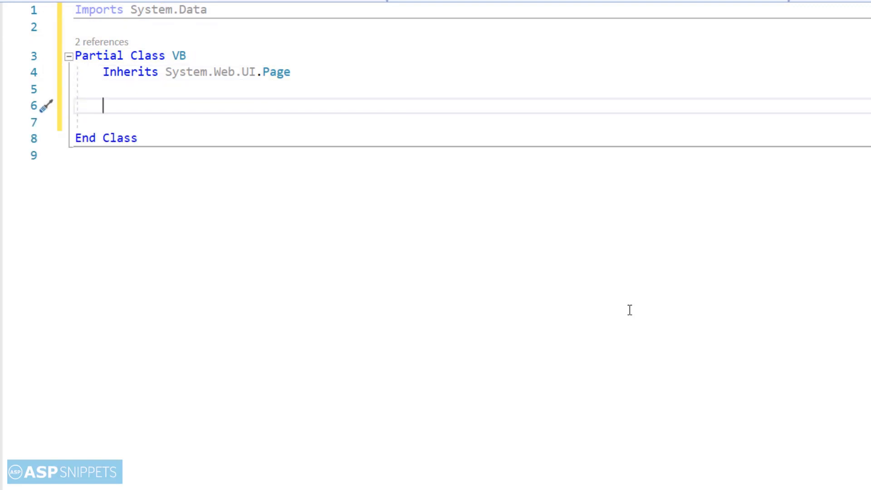
Step: Declare Protected Sub Page_Load(sender As Object, e As EventArgs) Handles Me.Load
text(Protected Su)
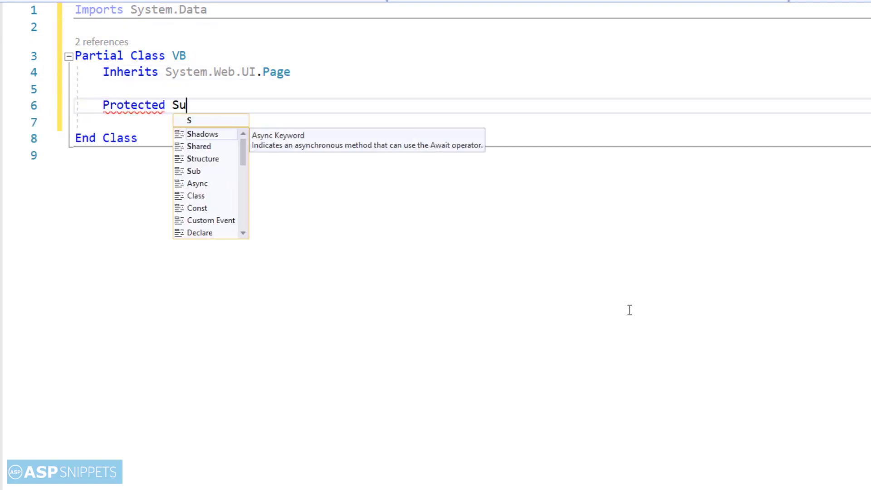
text(b P)
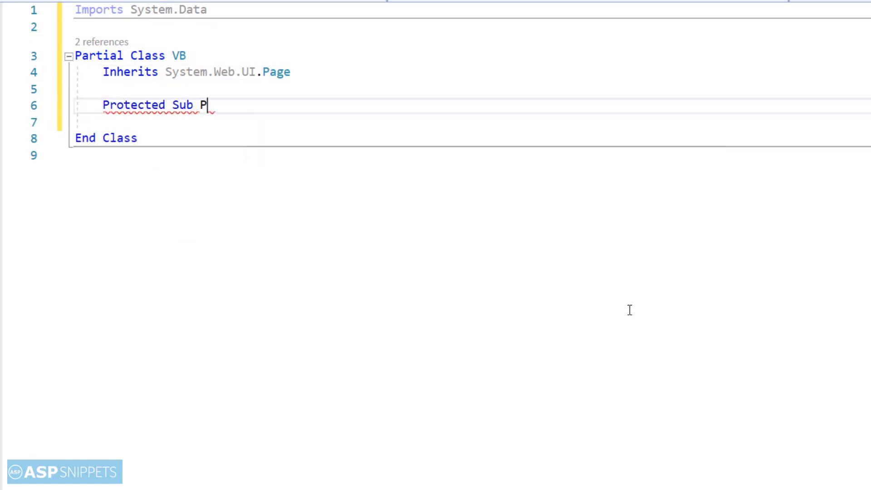
text(age_Load)
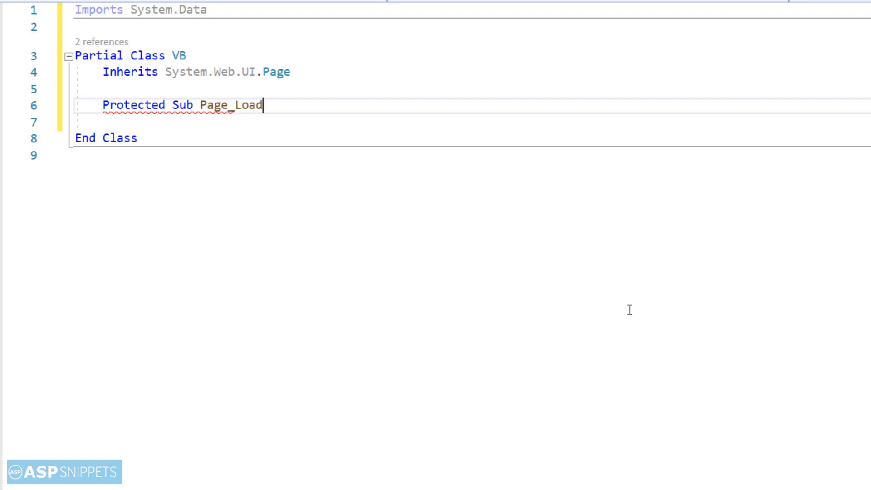
text((sen)
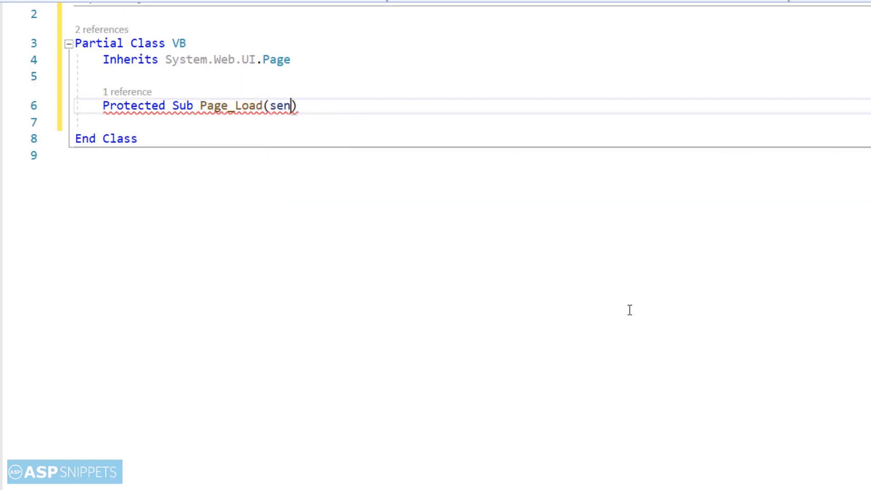
text(der as)
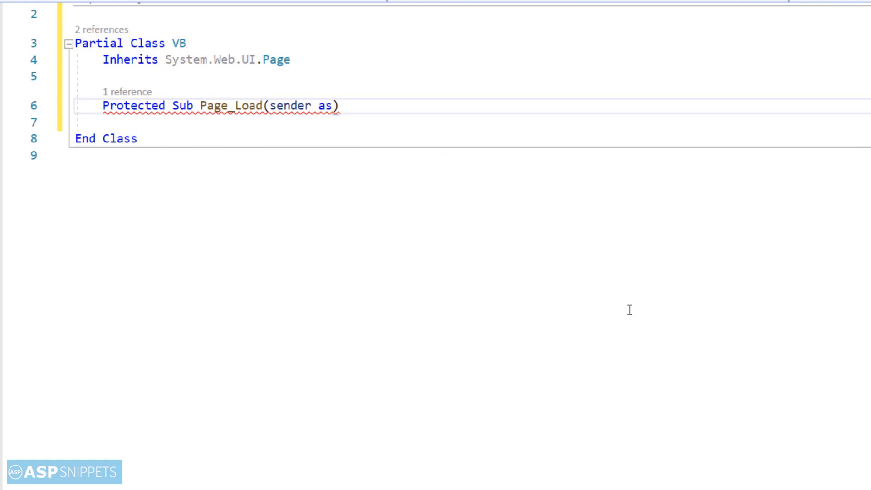
text(As Object,)
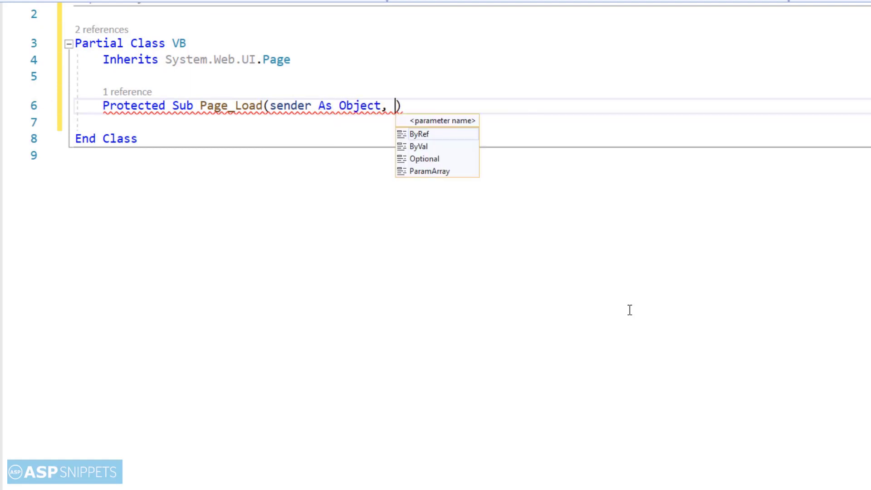
text(e As Ev)
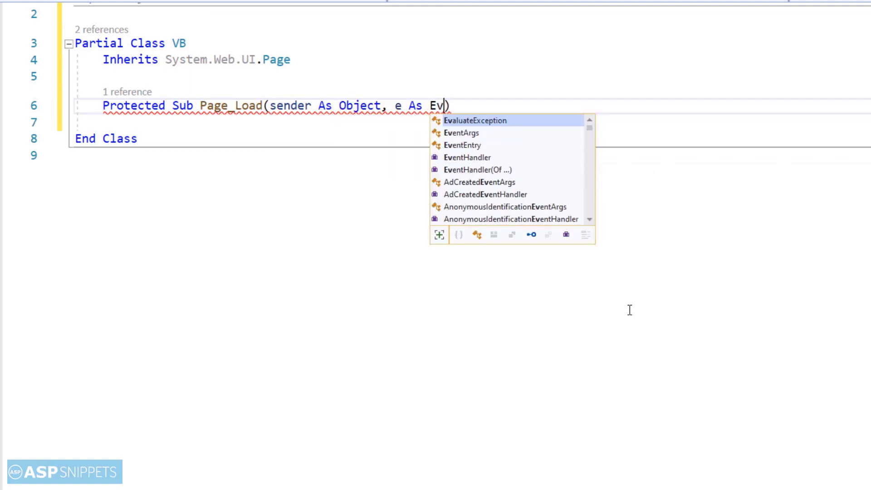
text(en)
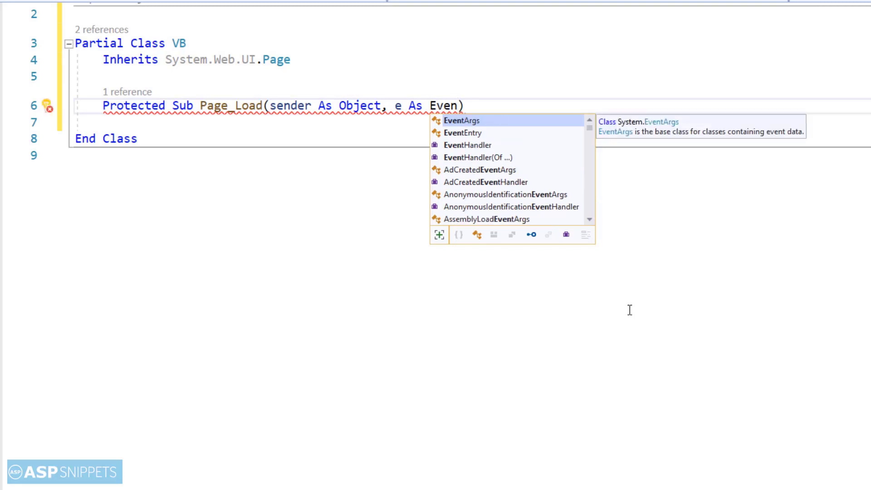
key(Tab)
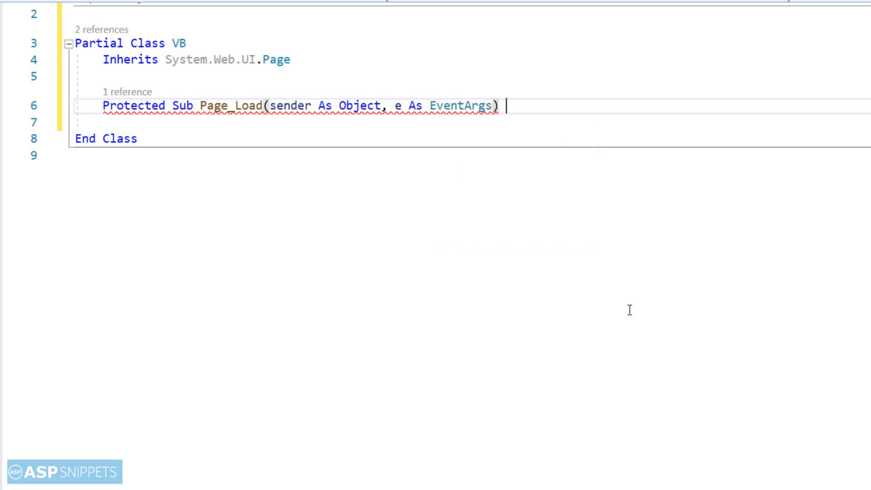
text(Handles me)
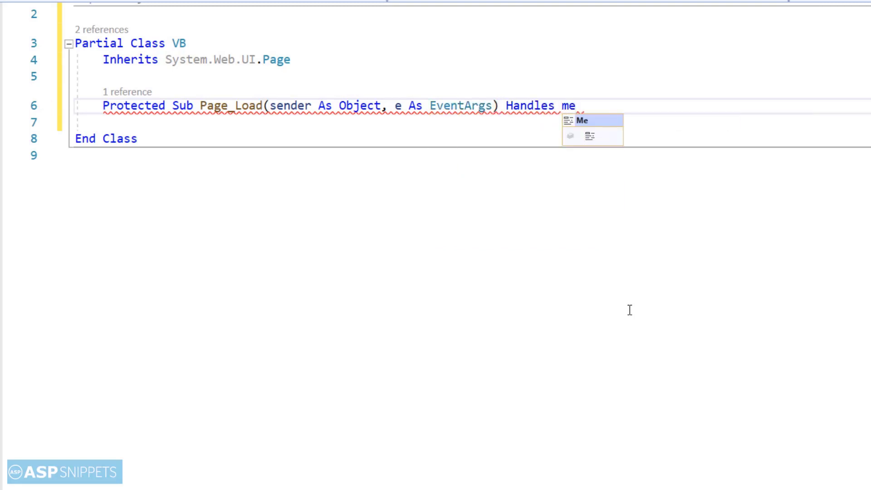
text(.load)
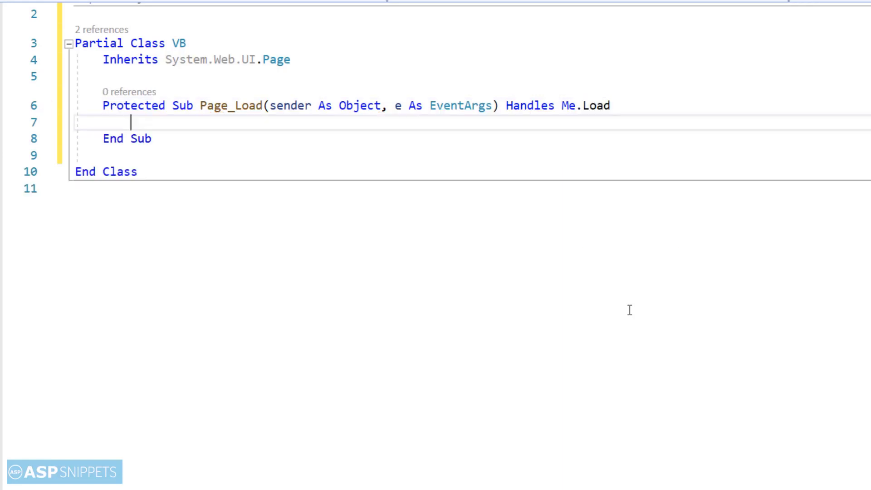
Step: Add an If Not Me.IsPostBack Then block declaring Dim dt As New DataTable()
text(if)
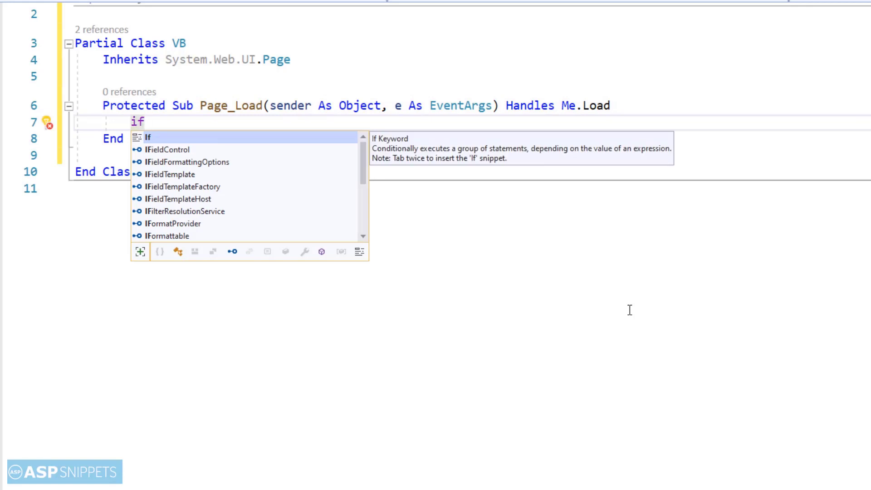
text(Not Me.is)
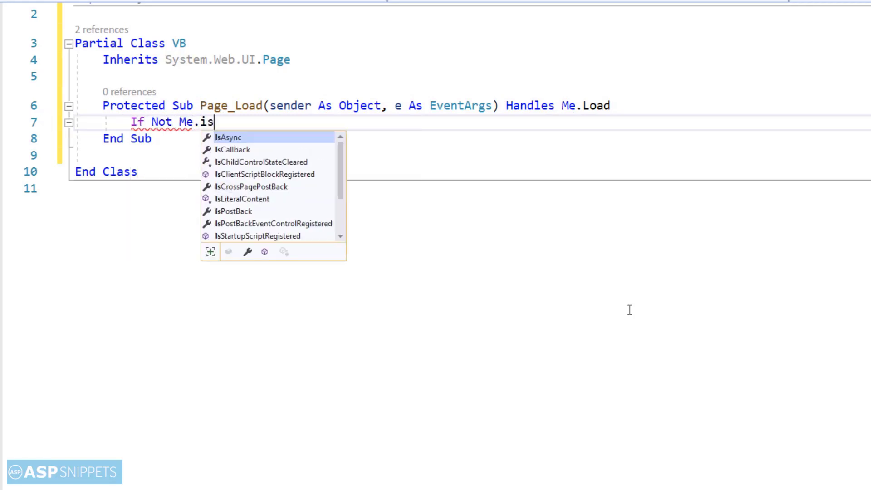
text(PostBack then)
text(di)
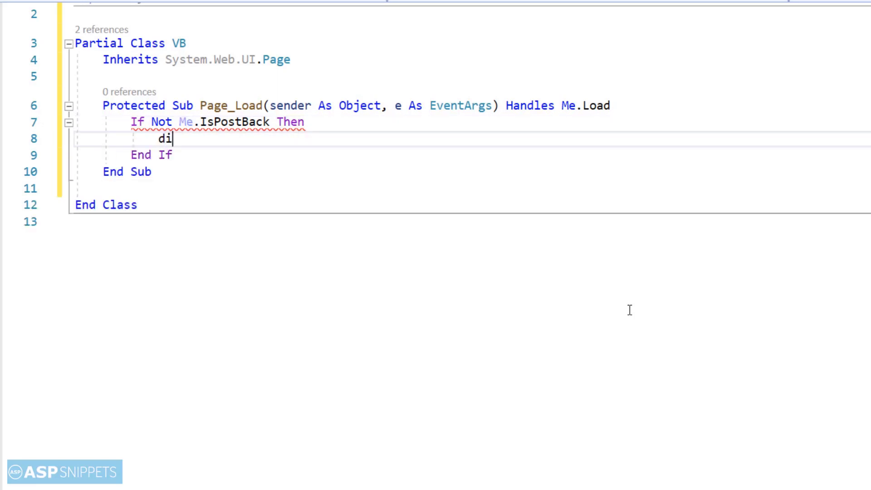
text(m)
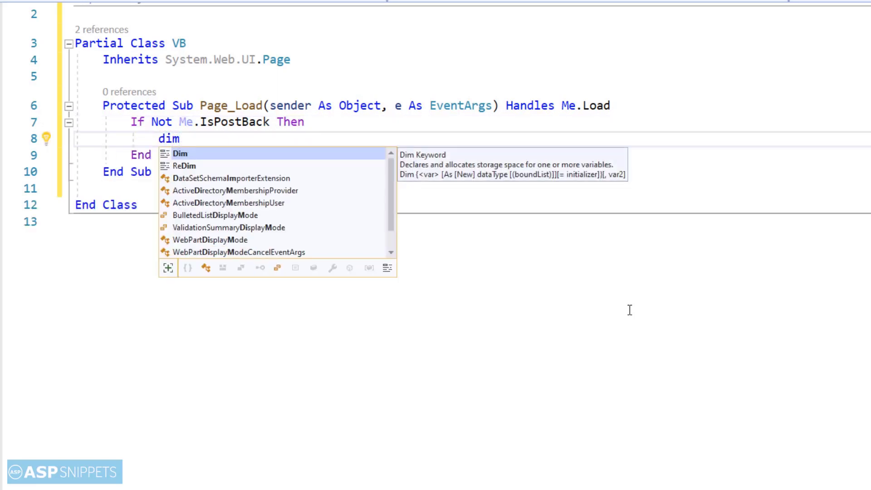
text(dt as)
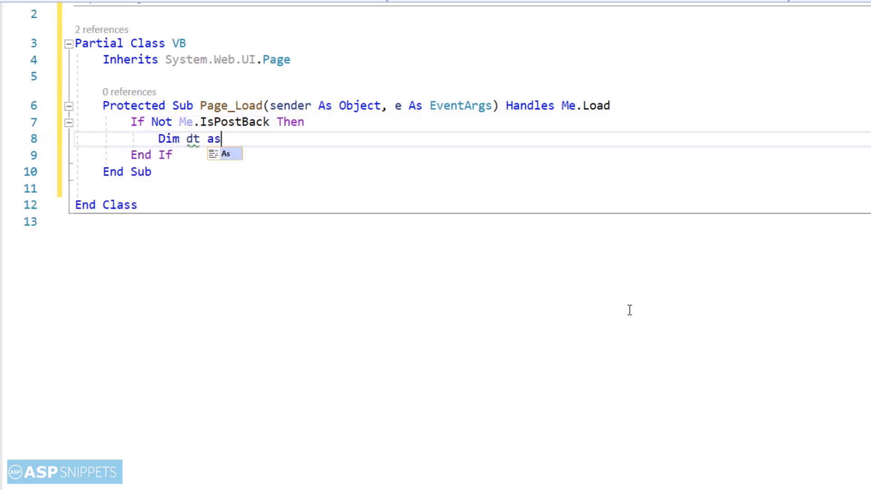
text(New)
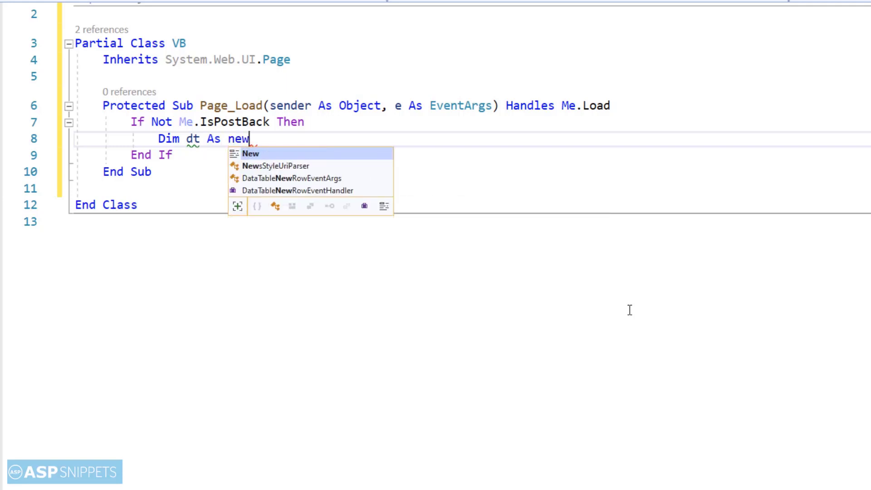
text(datata)
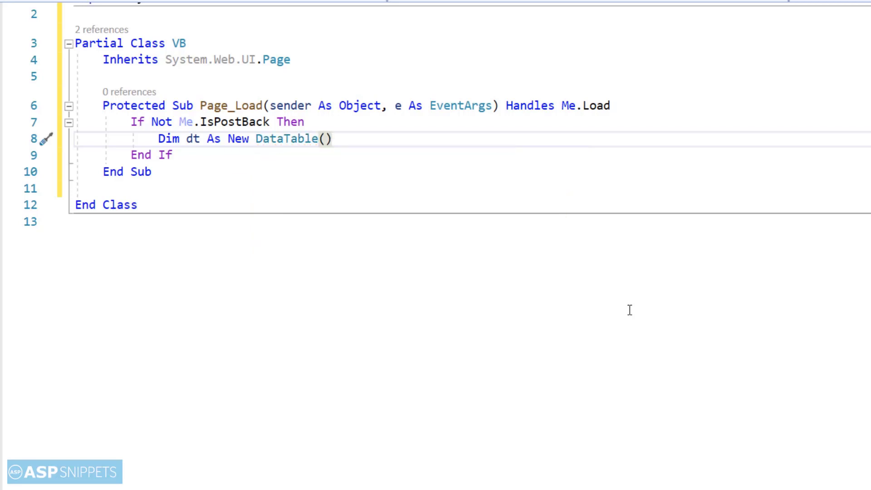
Step: Add dt.Columns.AddRange(New DataColumn(2) {...}) with DataColumns Id, Name and a third column
text(dt.colu)
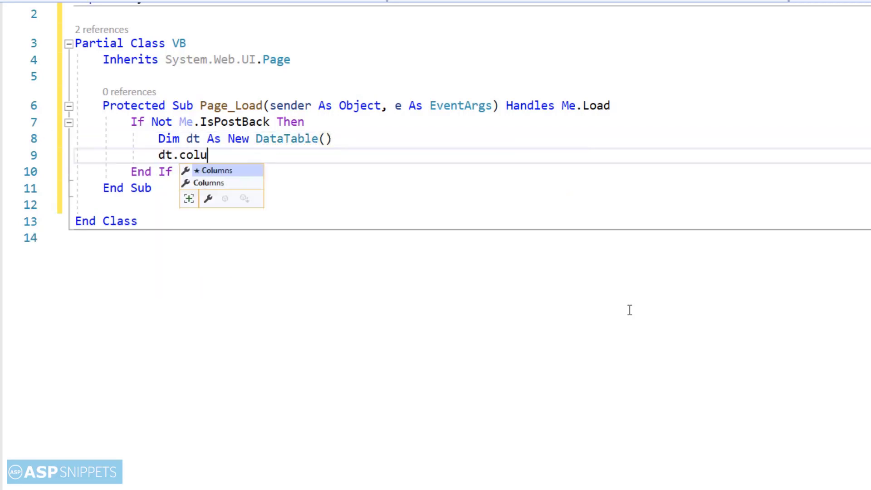
text(mns.AddRange(New data)
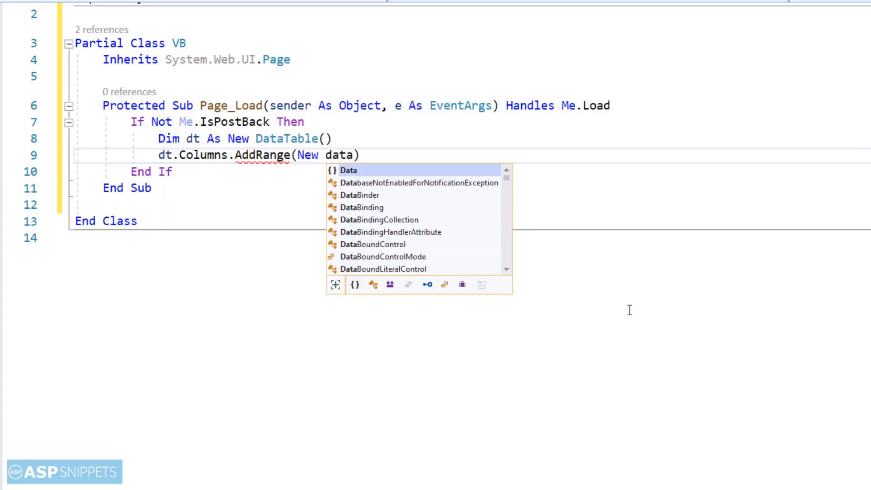
text(c)
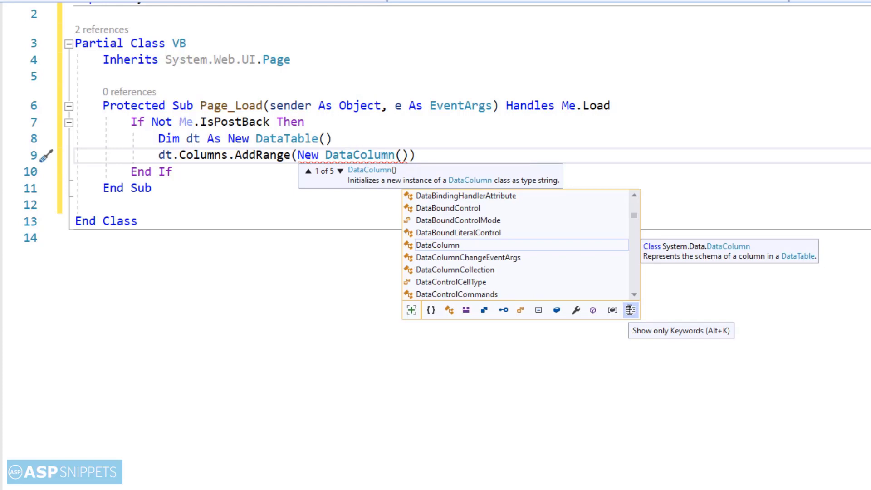
text((2){})
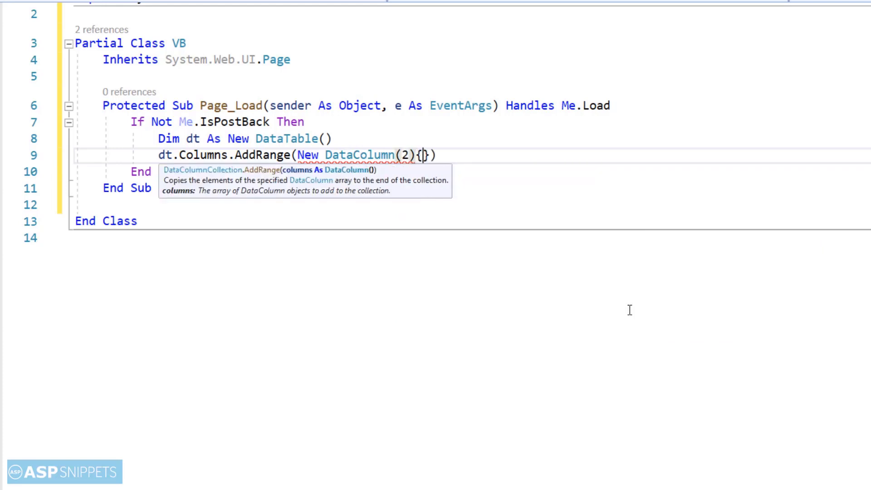
text(new)
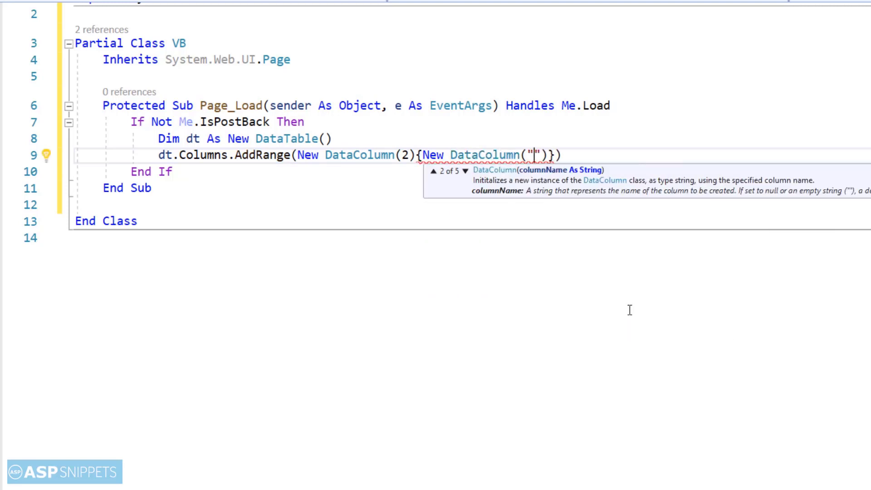
text(Id)
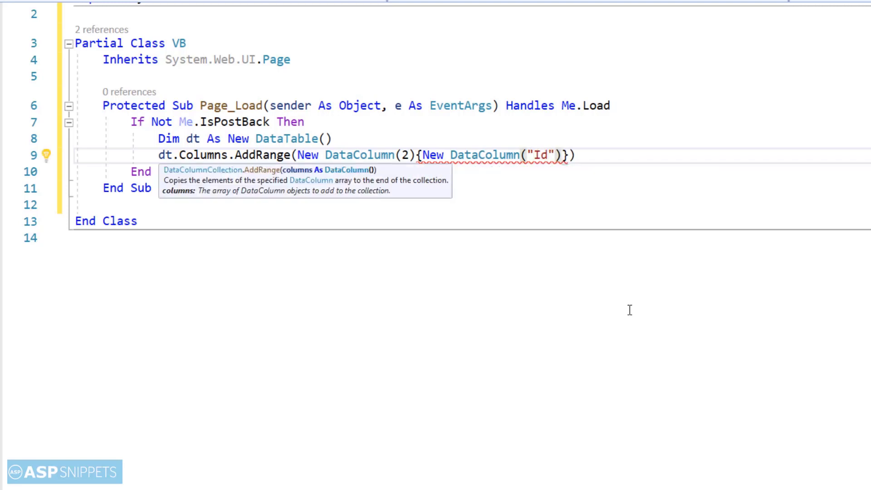
text(, New)
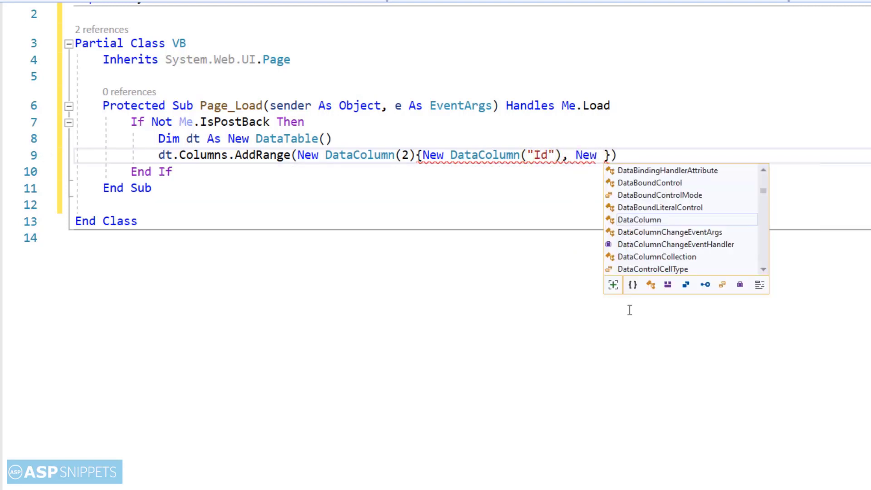
text(DataColumn()
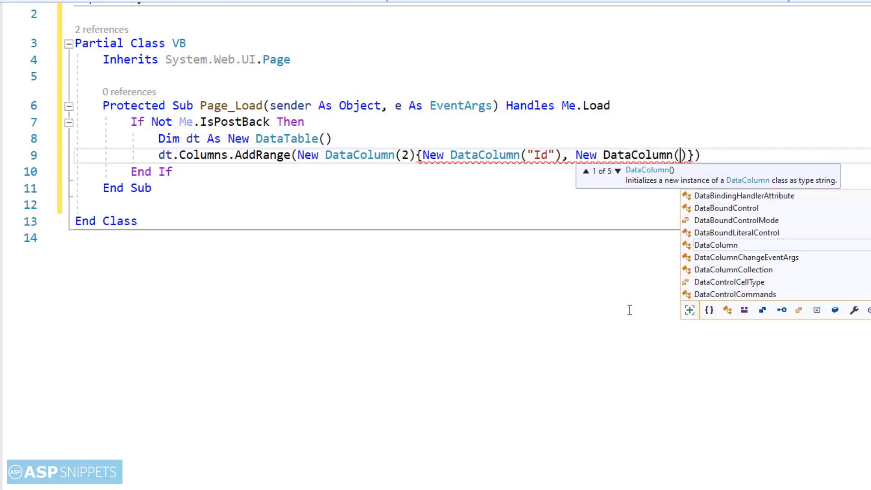
text("Name")
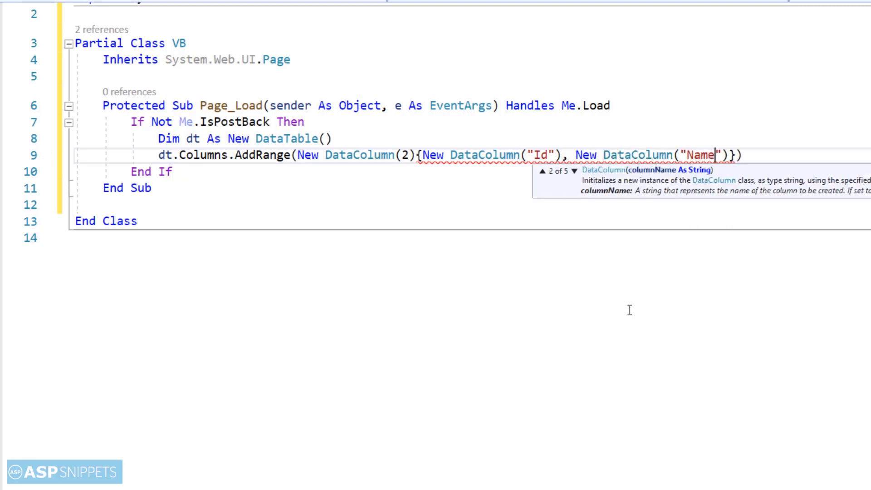
text(, n)
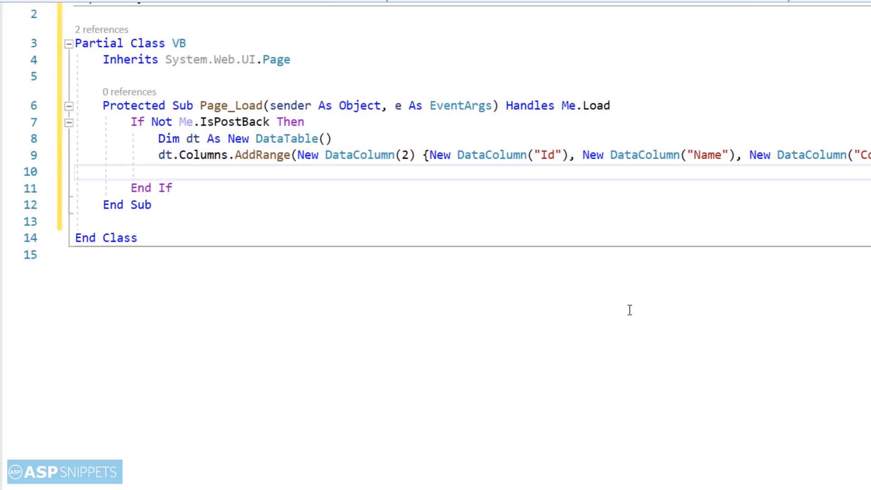
Step: Add dt.Rows.Add lines for the customers, starting with 1, "John Hammond", "United States"
text(dt.rows)
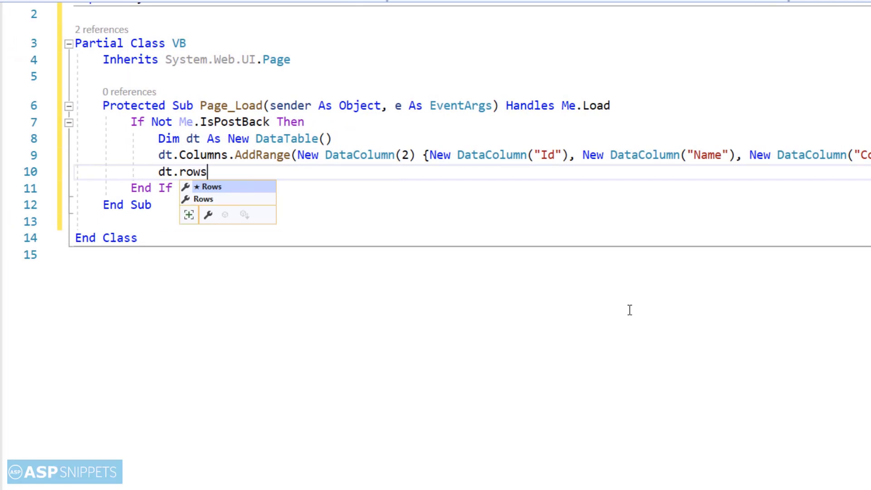
text(.add)
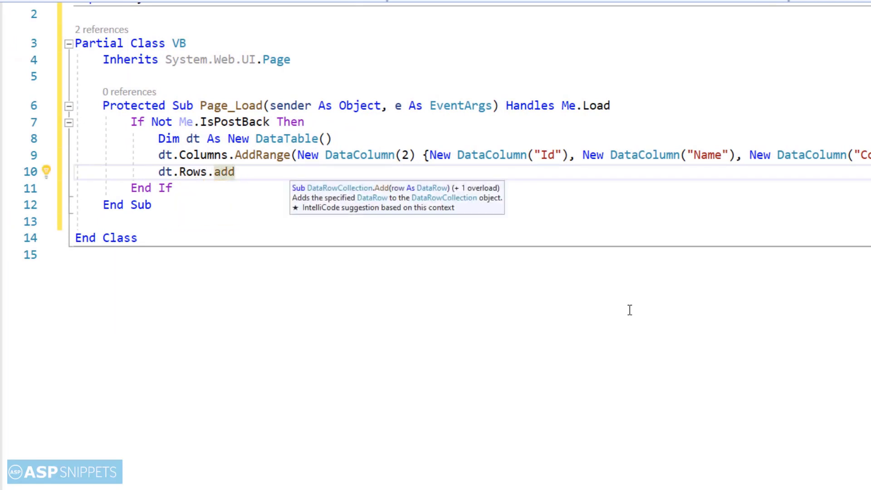
text(()
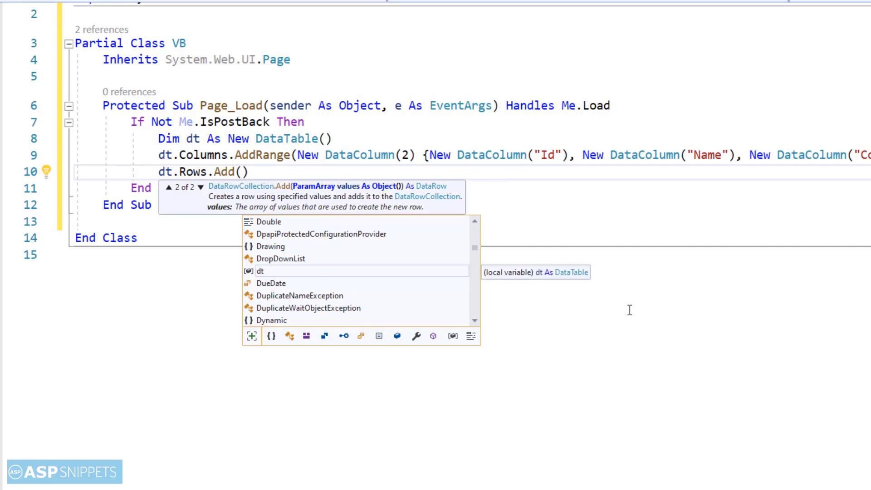
text(1, ")
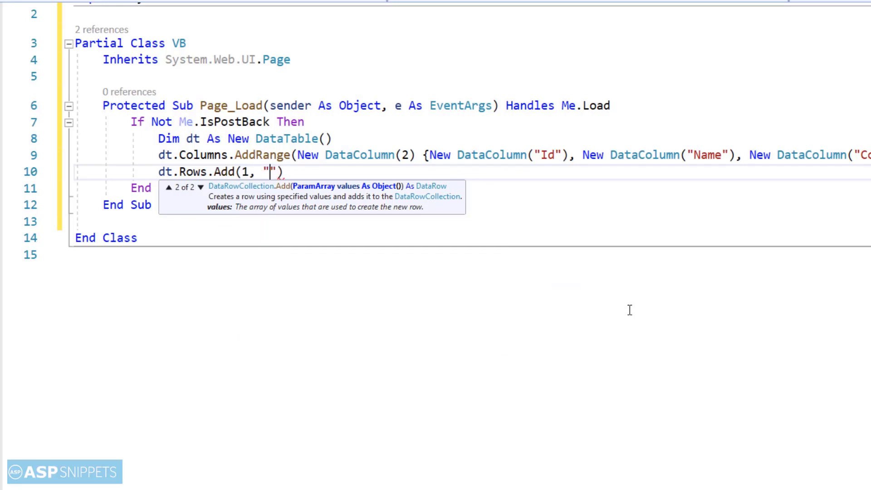
text(Joh)
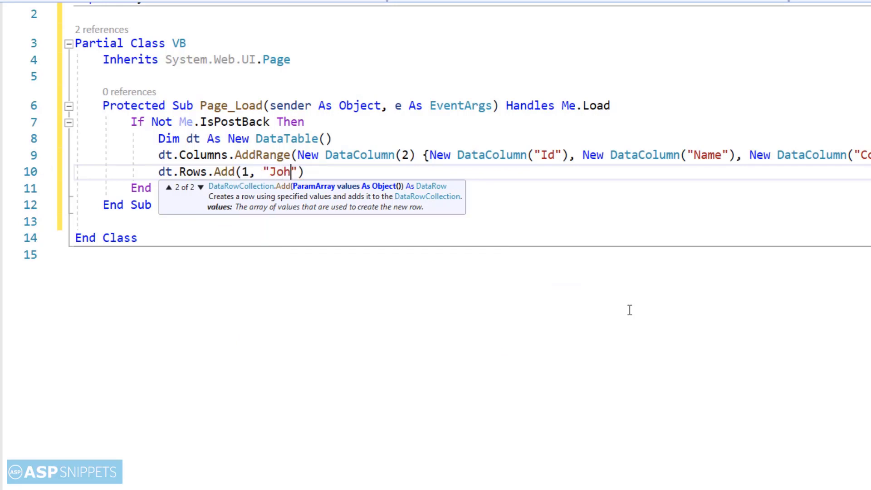
text(n Hammo)
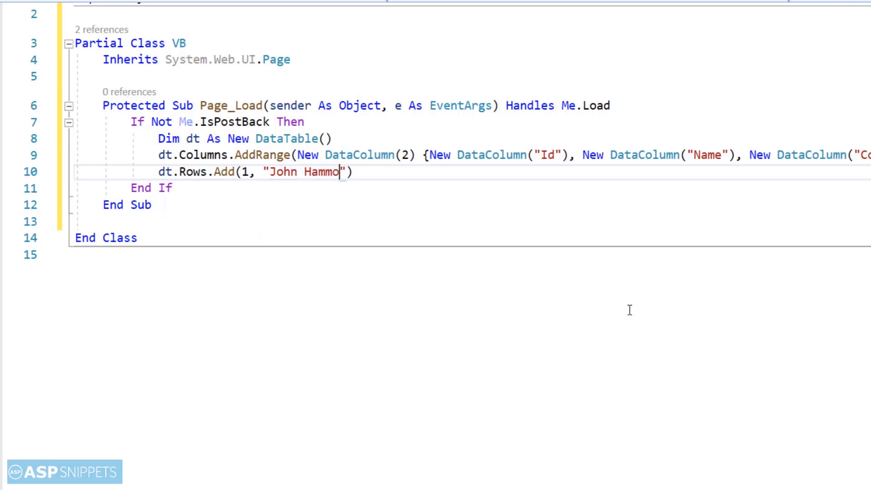
text(nd)
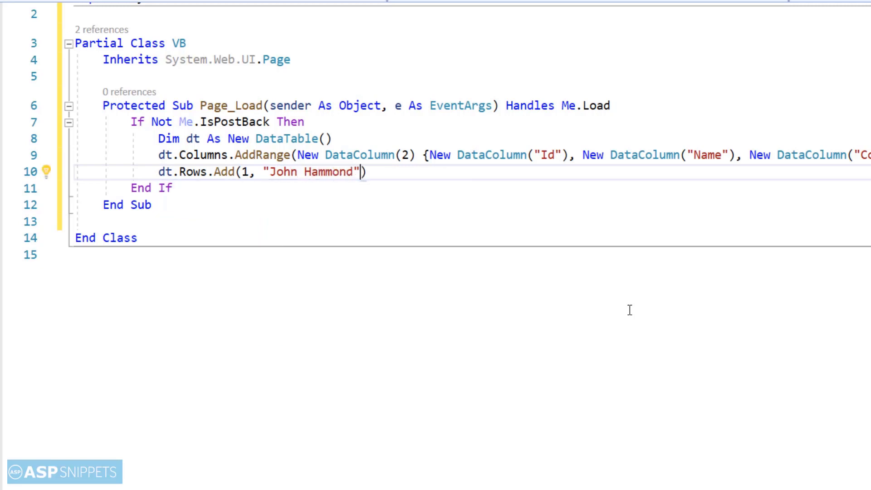
text(, "")
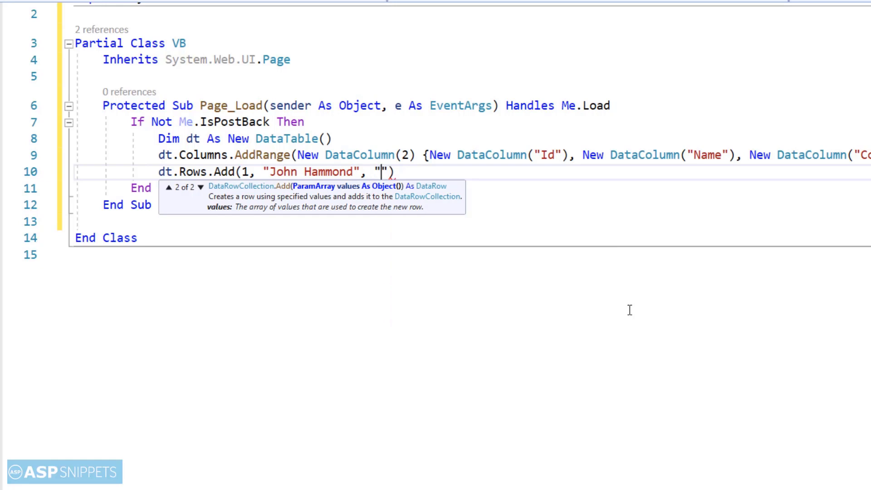
text(United States)
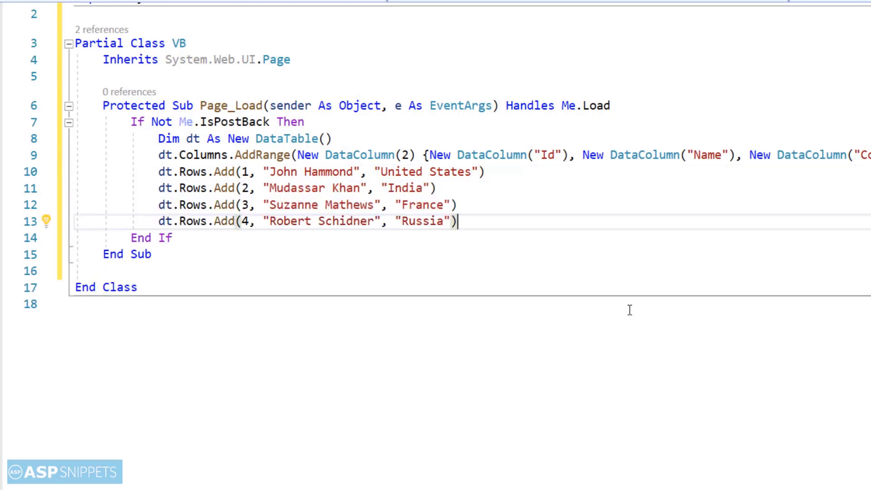
text(GridView)
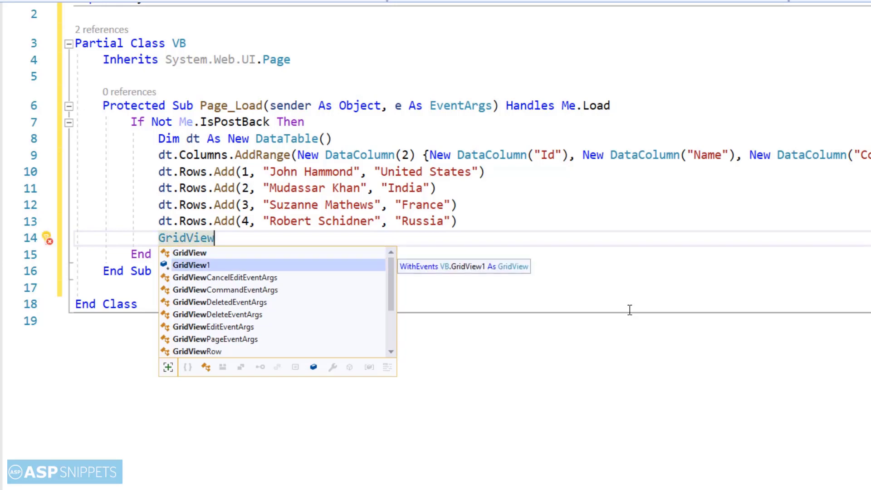
Step: Set GridView1.DataSource = dt and call GridView1.DataBind()
text(1.da)
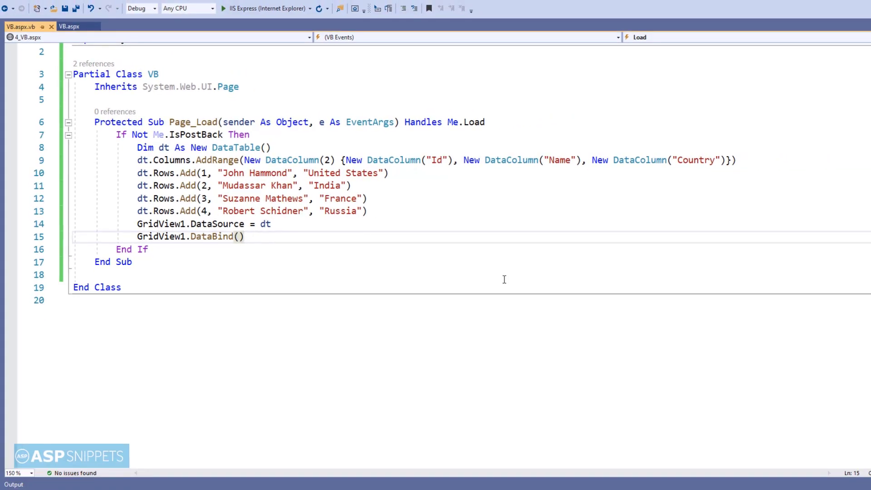
click(229, 9)
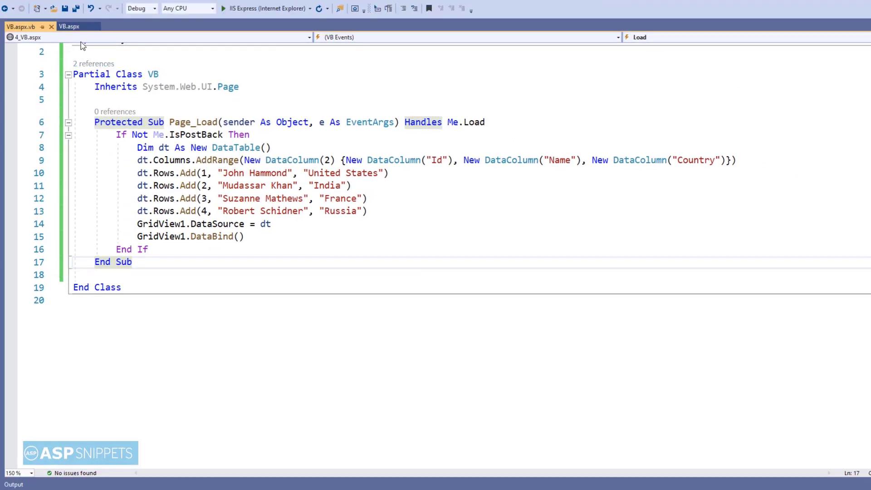
Step: In the markup, add an asp:TemplateField with an ItemTemplate after the Country column
click(69, 26)
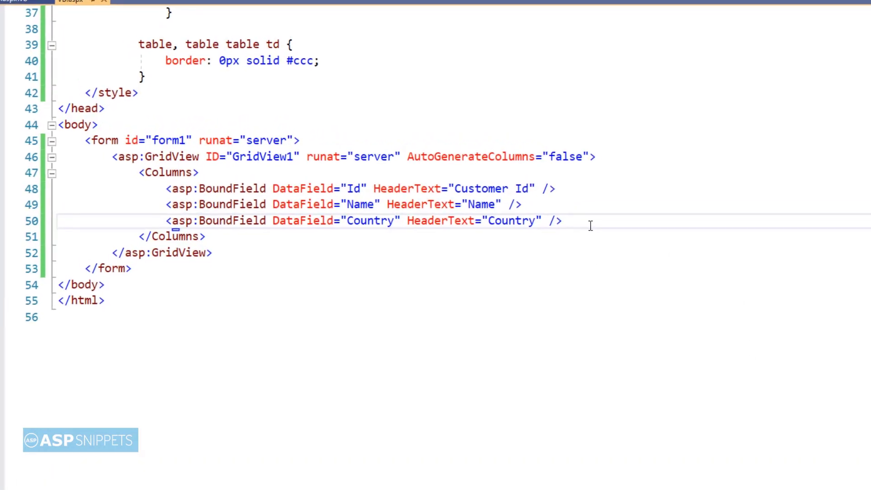
text(<asp)
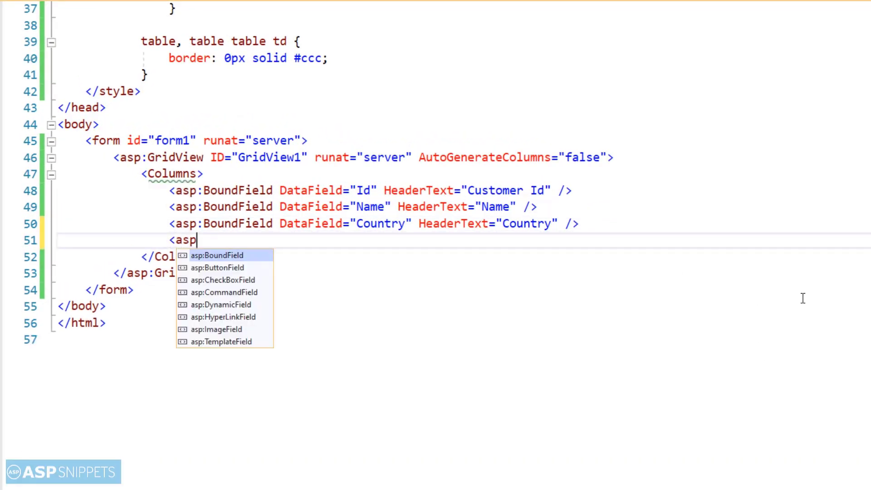
text(Temp)
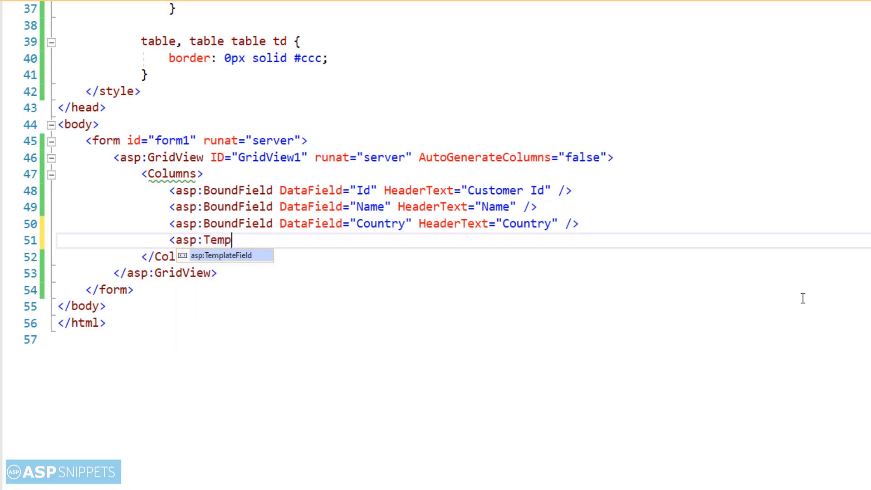
key(Tab)
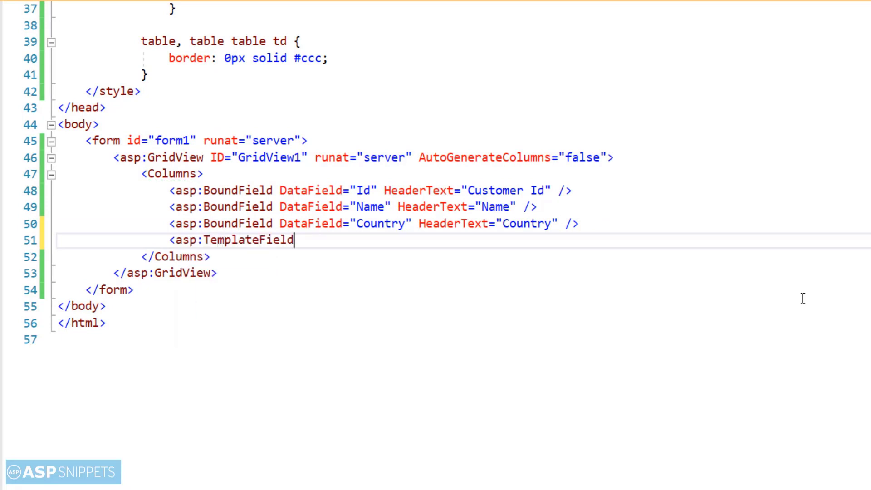
text(>)
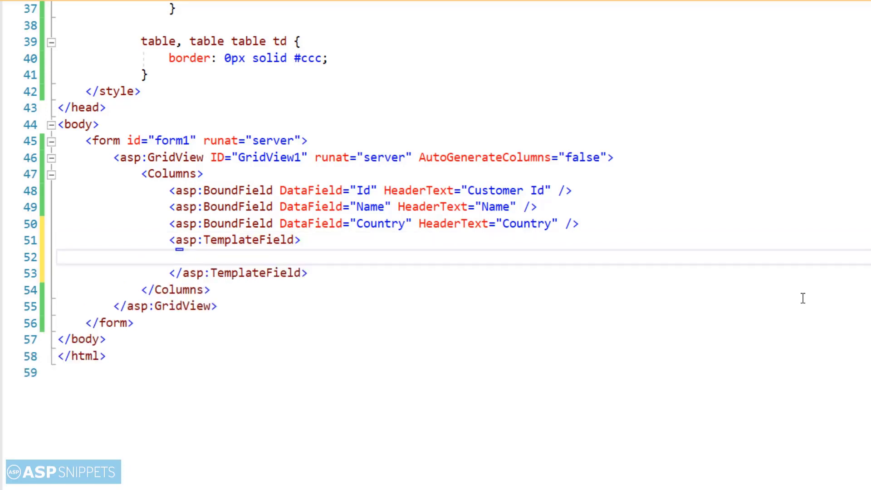
text(<itemTemplate>)
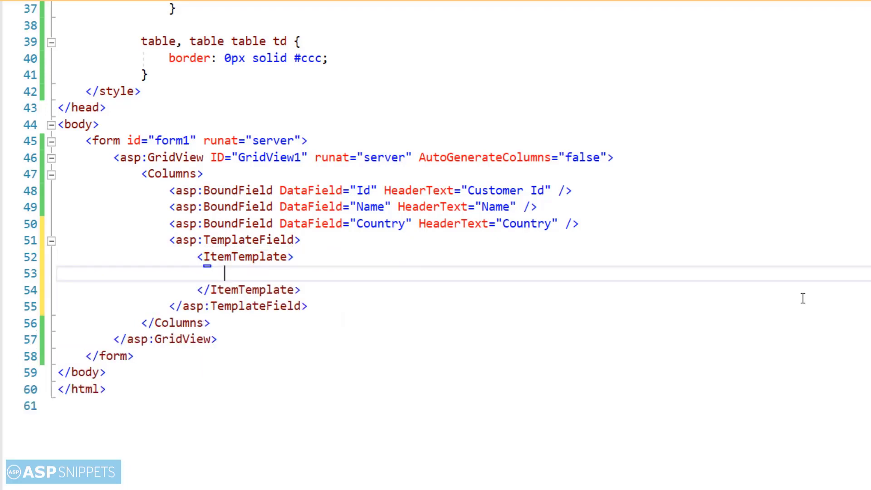
Step: Place an asp:Button with Text="View" runat="server" in the ItemTemplate, starting its OnClientClick
text(<asp:Button)
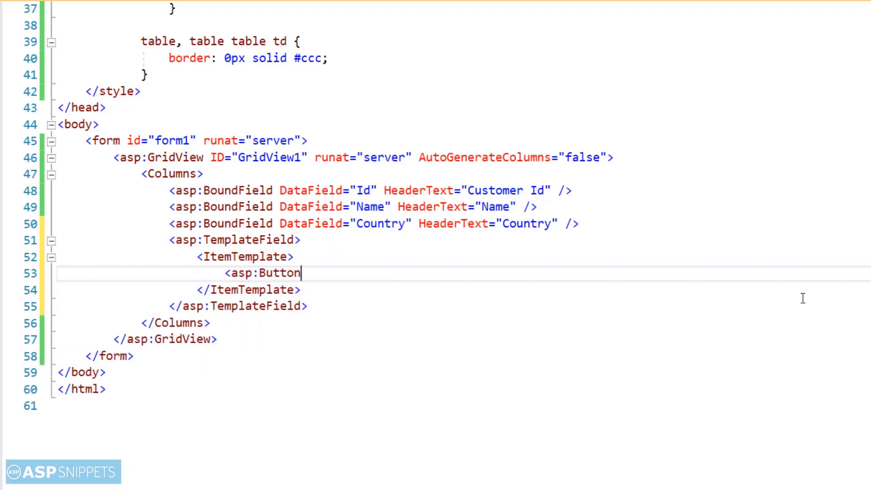
text(text)
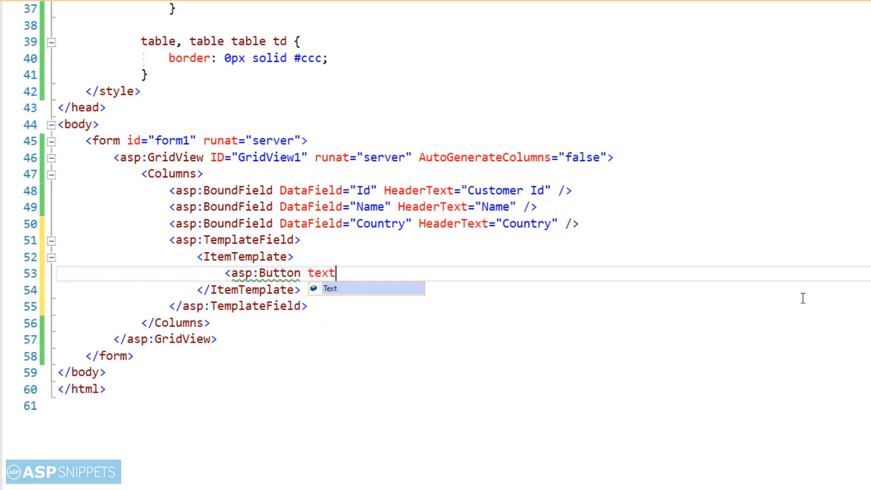
text(="Vie)
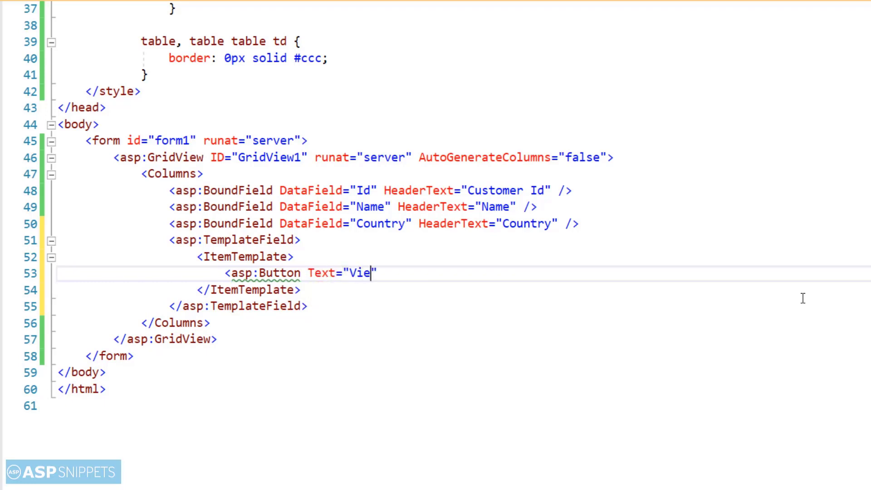
text(w" runat=")
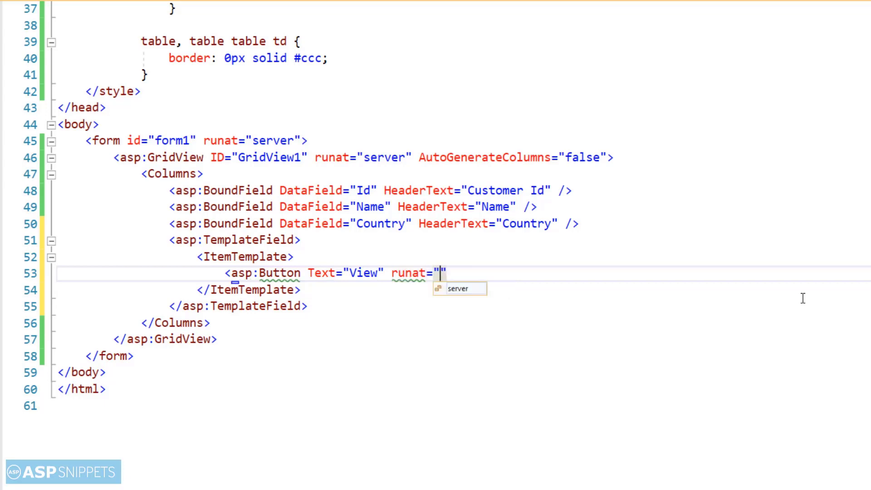
text(server)
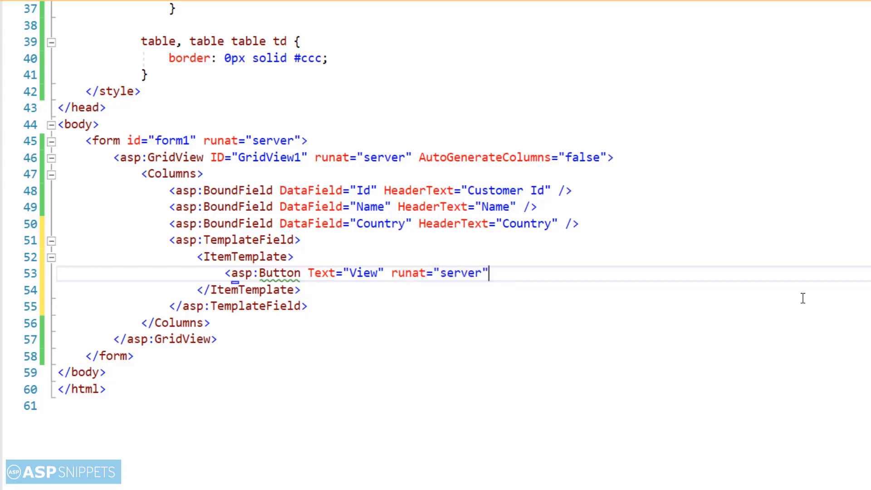
text(oncli)
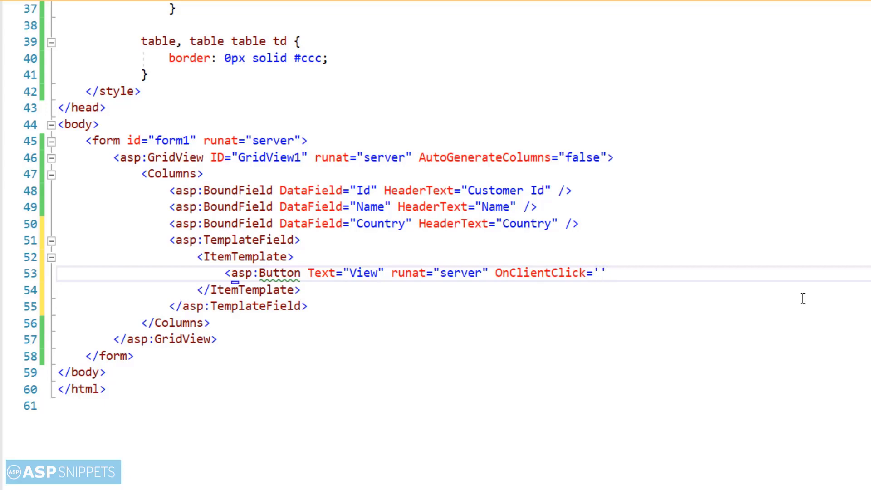
Step: Write the <%# String.Format("return ViewDetails({0}, ""{1}"", ""{2}"")" format string in OnClientClick
text(<% %>)
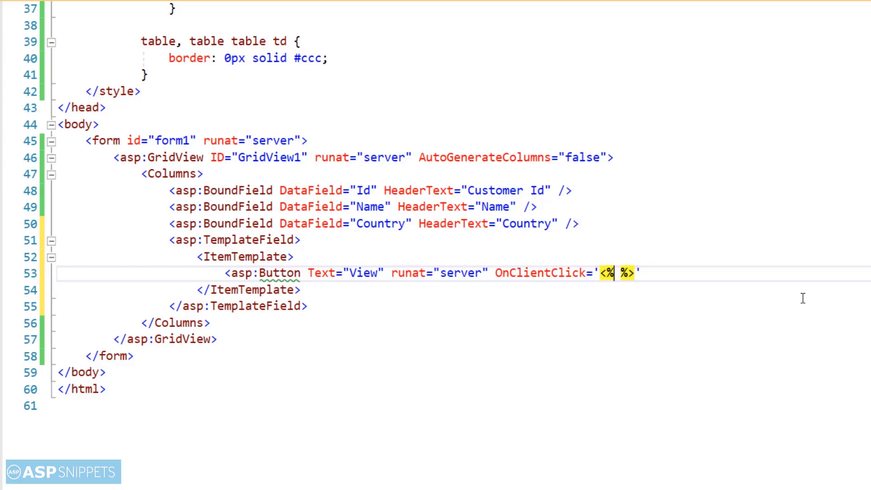
text(#)
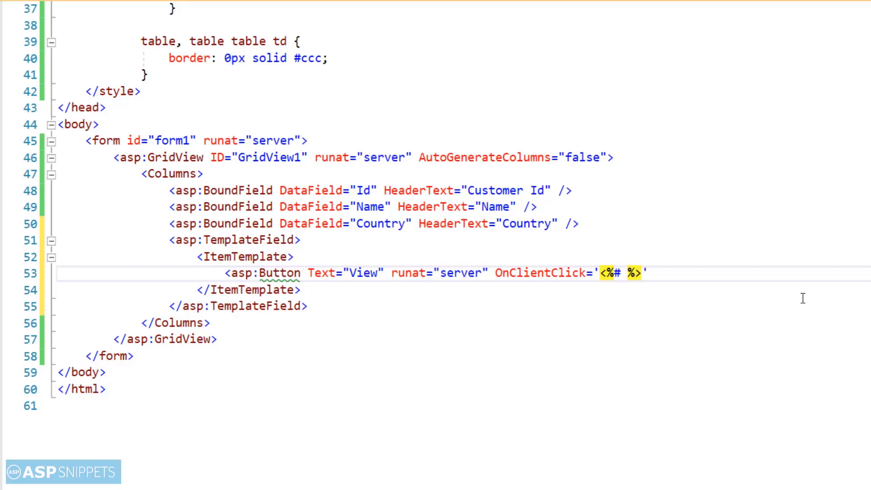
text(string)
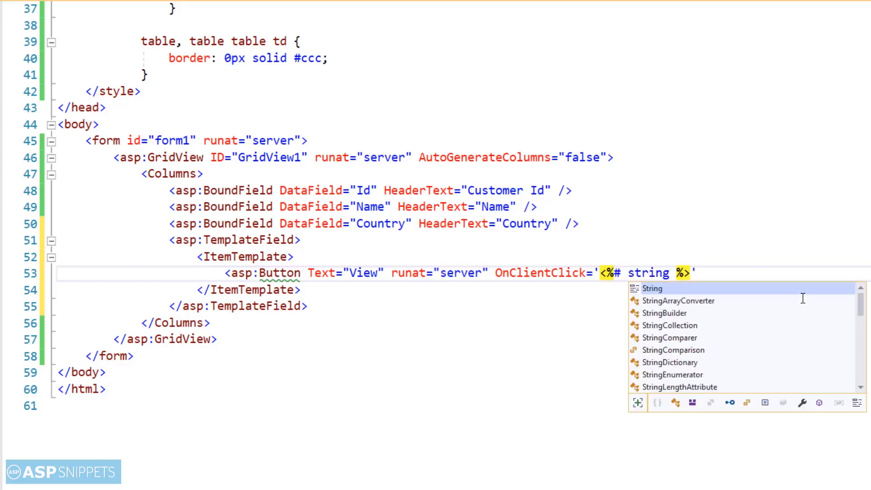
text(.)
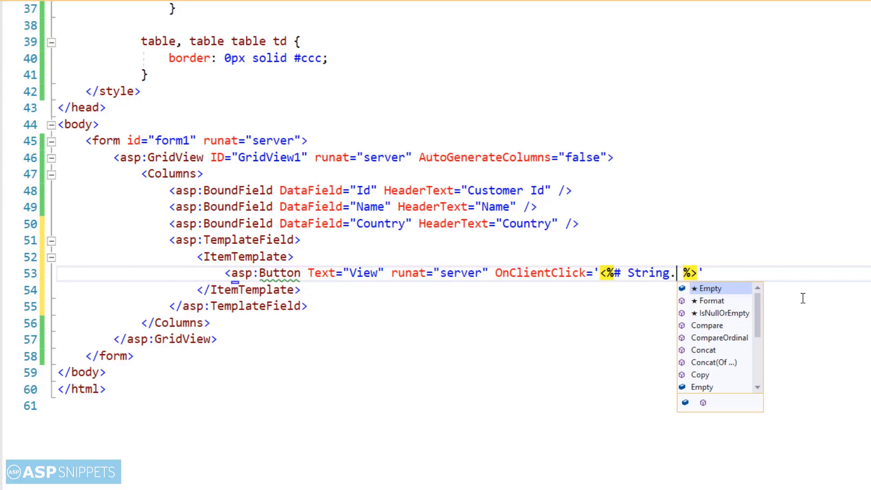
text(Format)
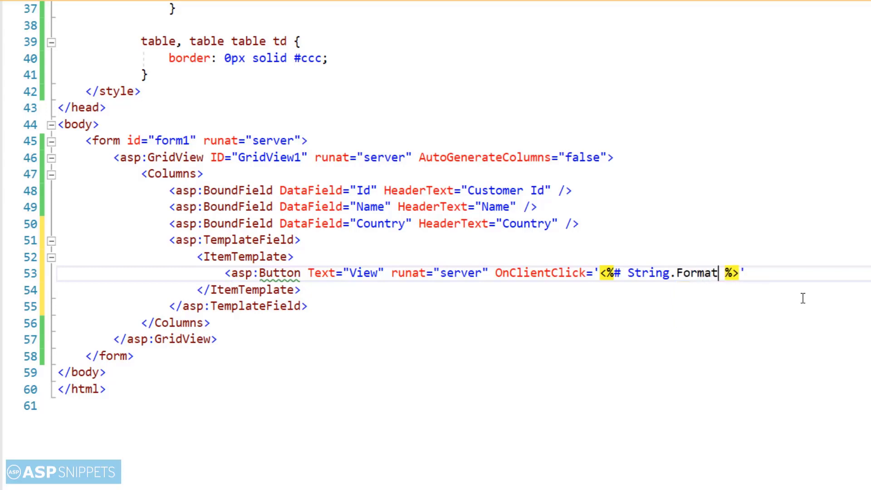
text(()
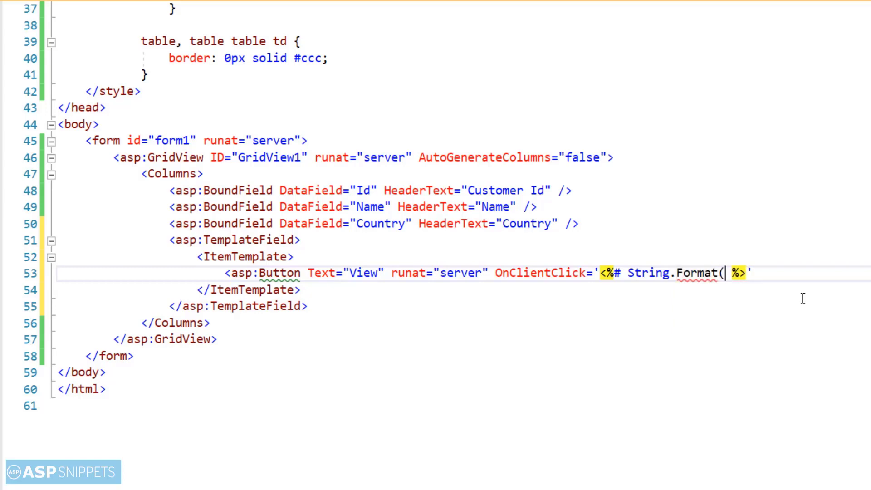
text(")
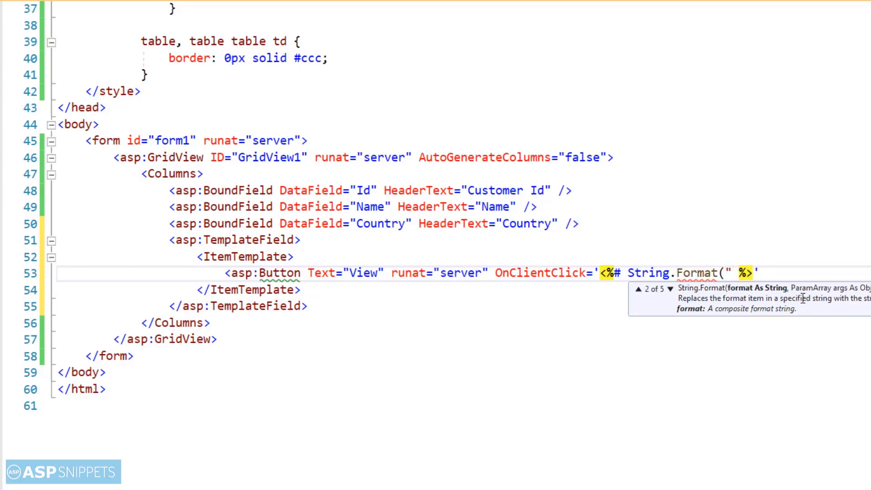
text(r)
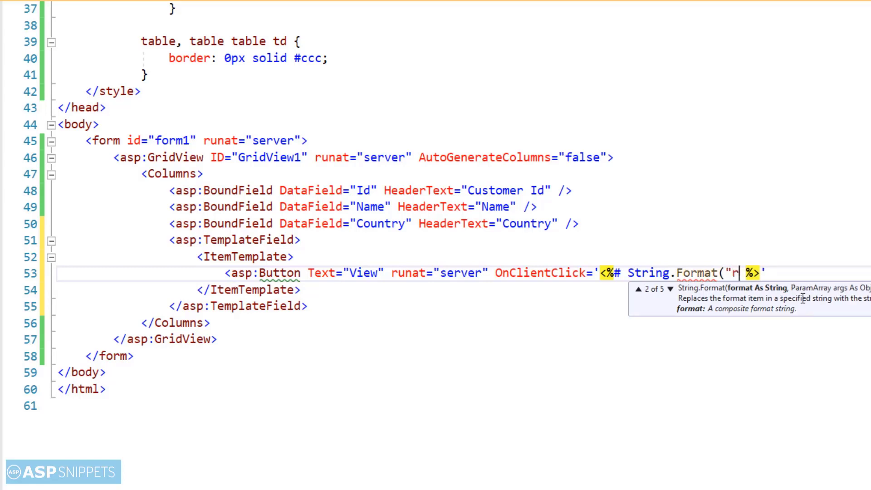
text(eturn ViewDeta)
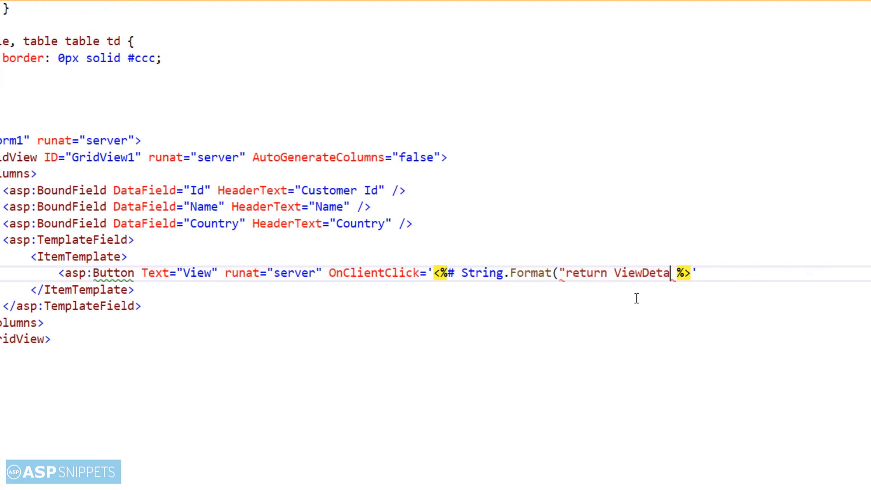
text(ils)
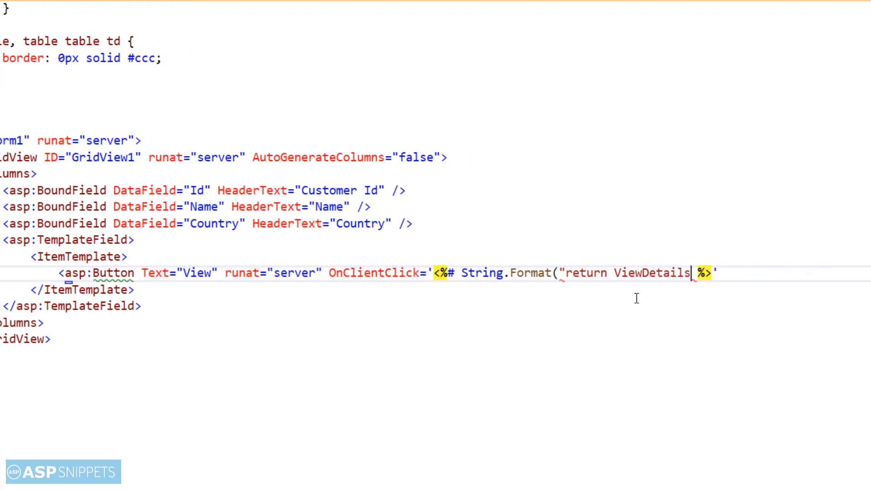
text(()
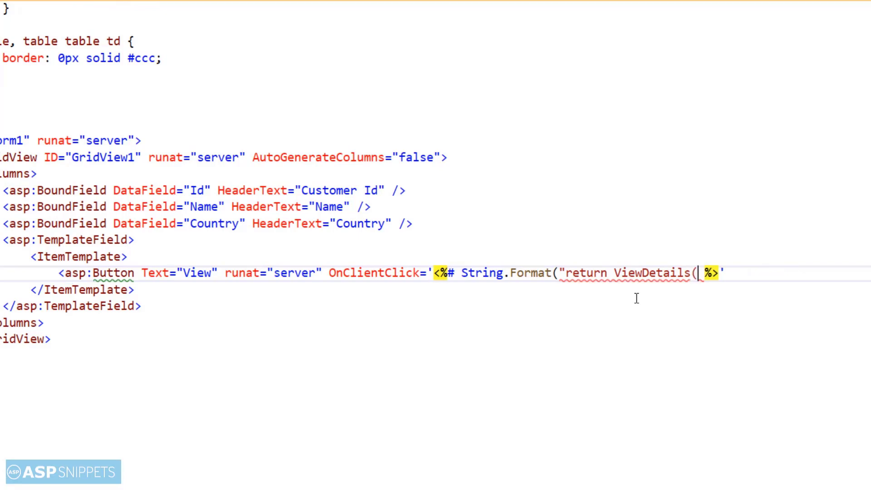
text({)
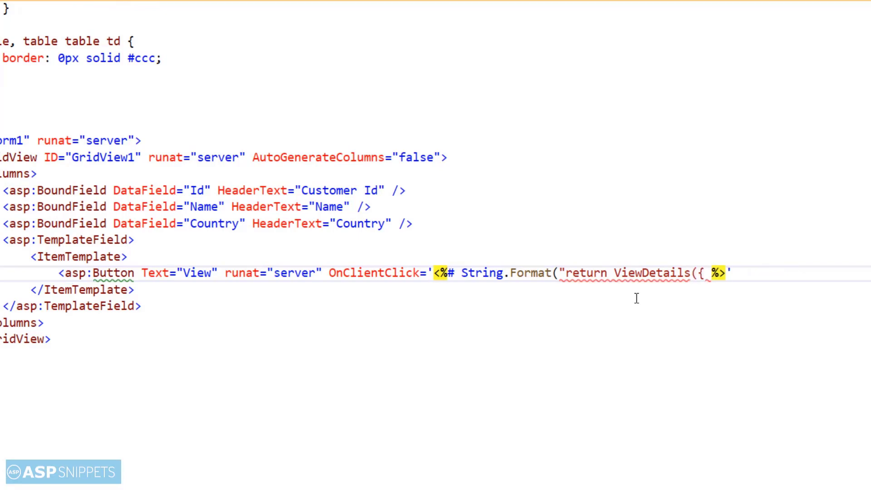
text(0})
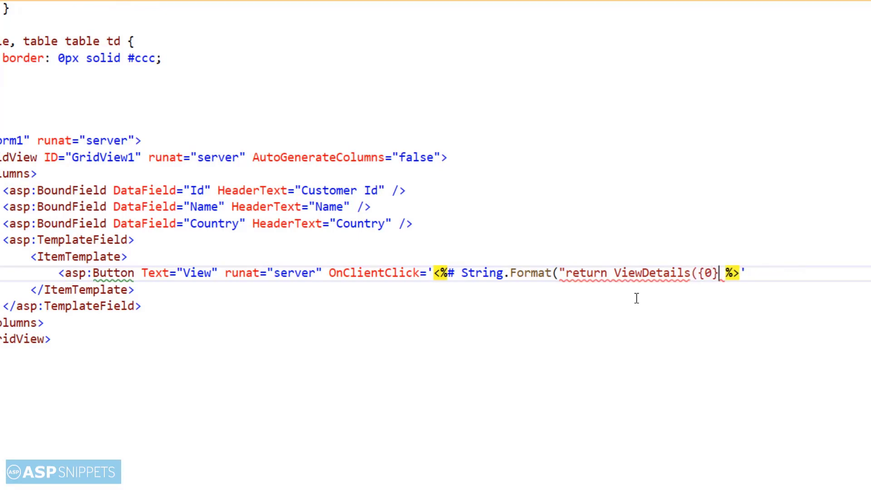
text(,)
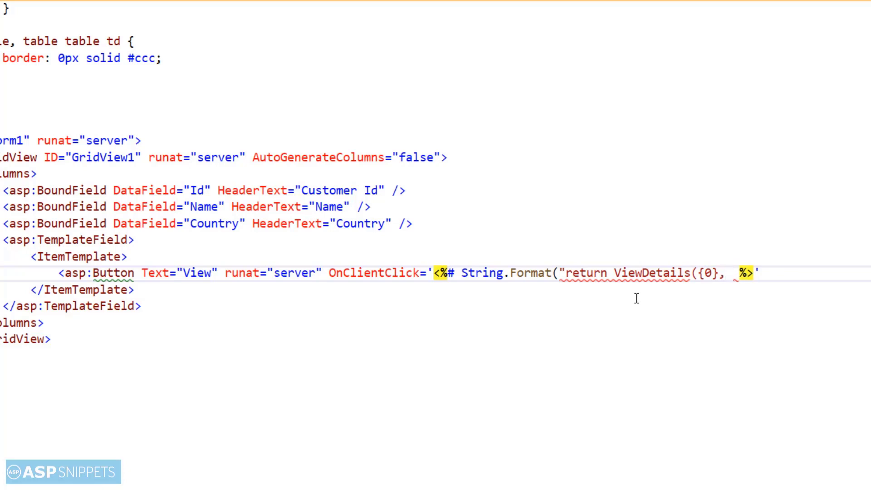
text("""")
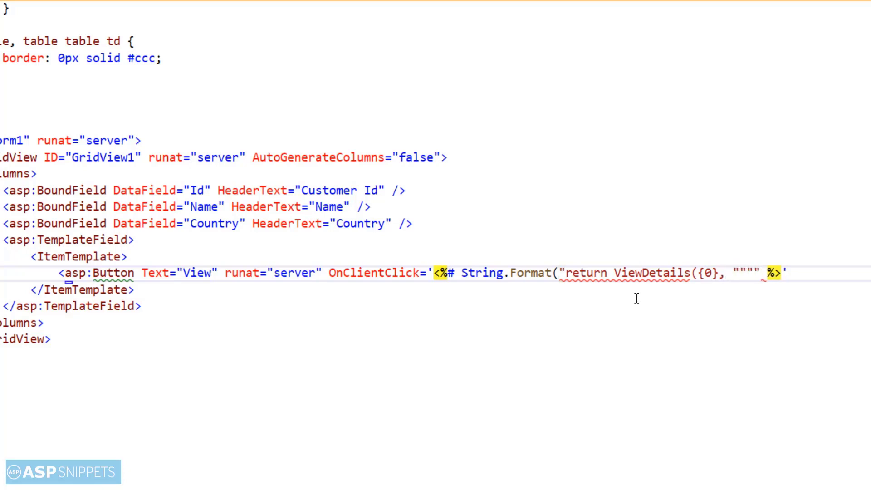
text({)
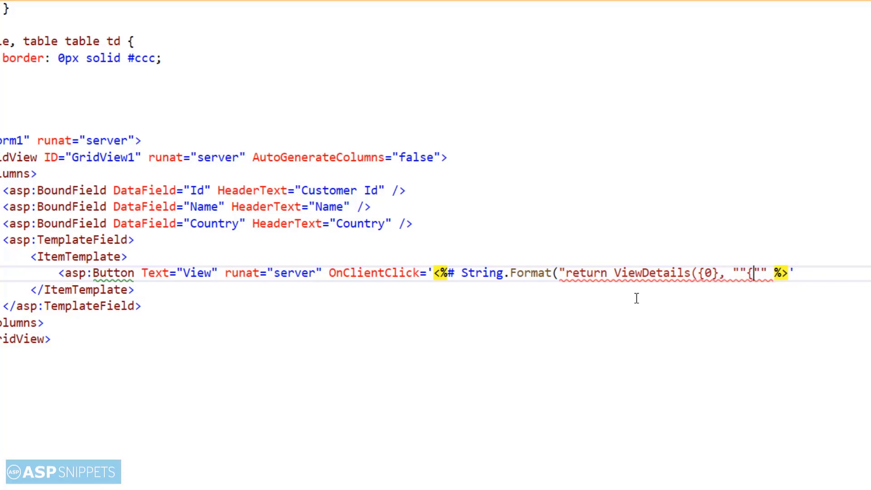
text(1}"", ")
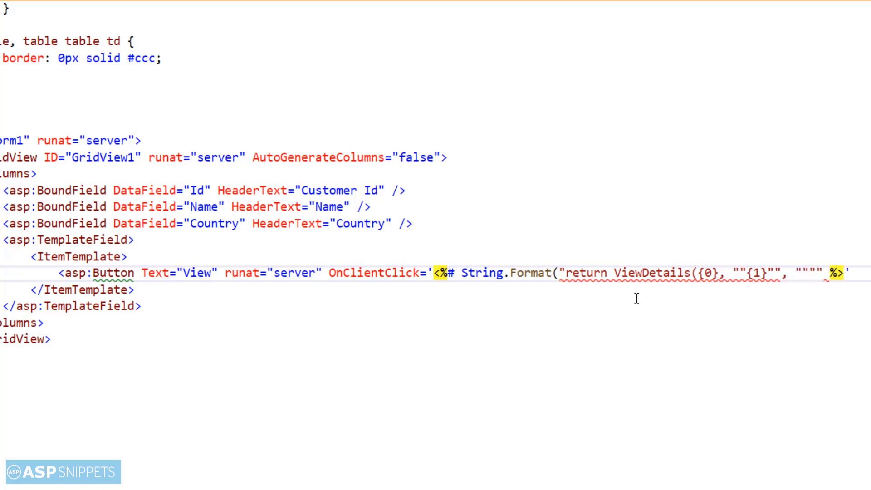
text({})
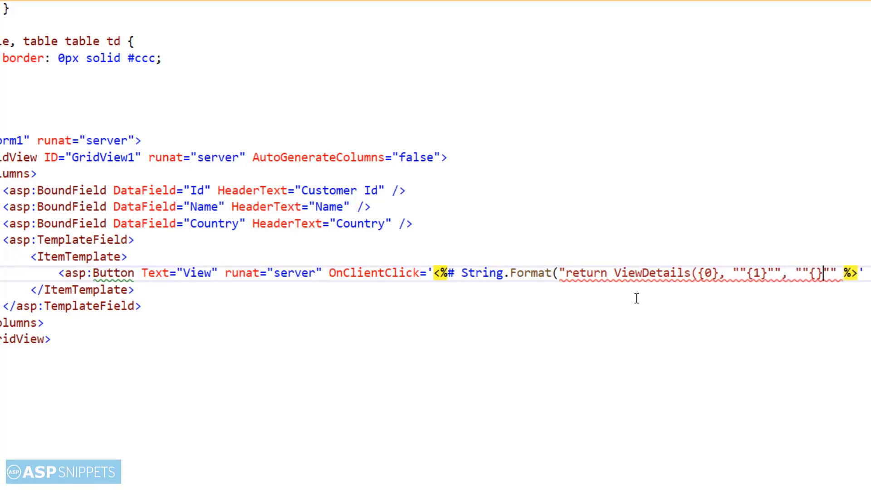
text(2)
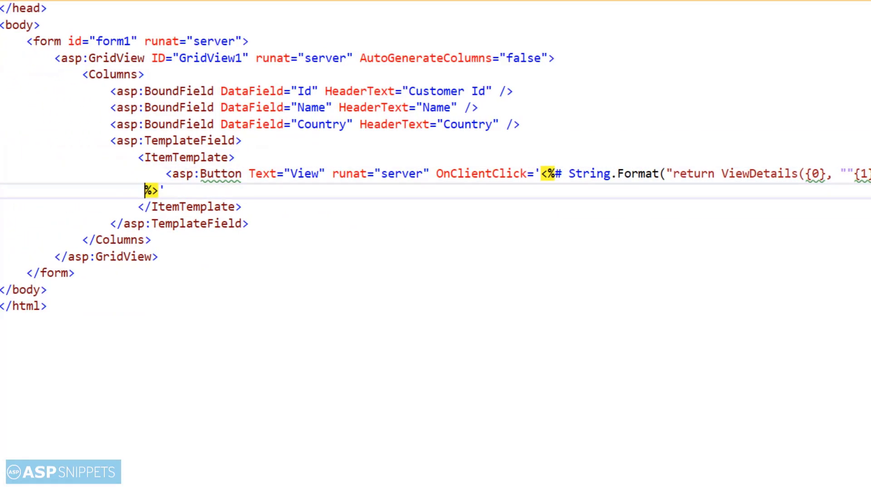
Step: Supply Eval("Id"), Eval("Name") and Eval("Country") as the String.Format arguments
text(Eval()
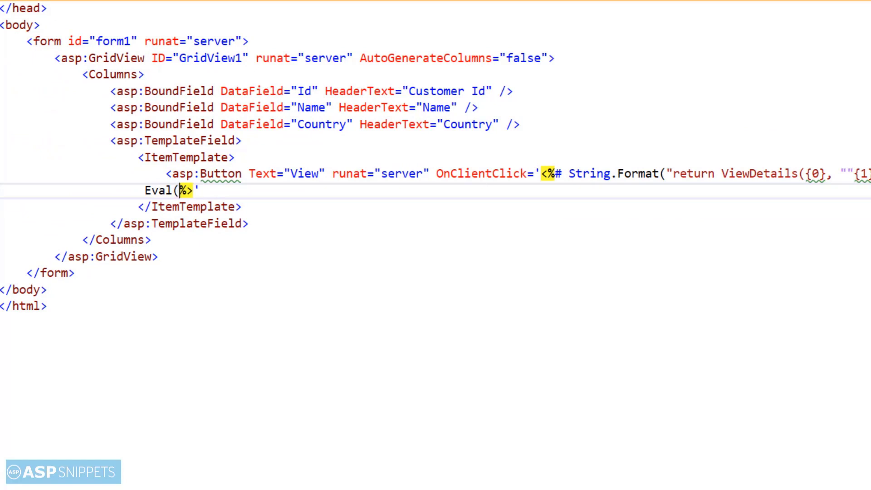
text("")
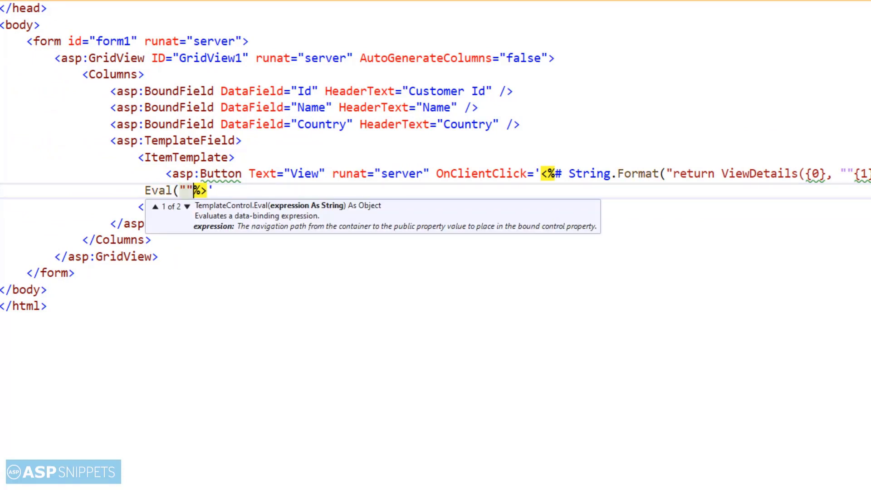
text(Id)
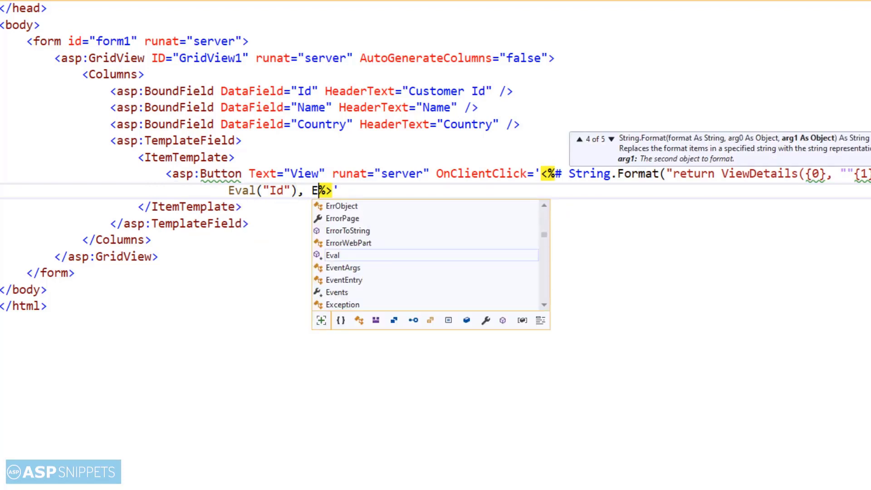
text(Eval)
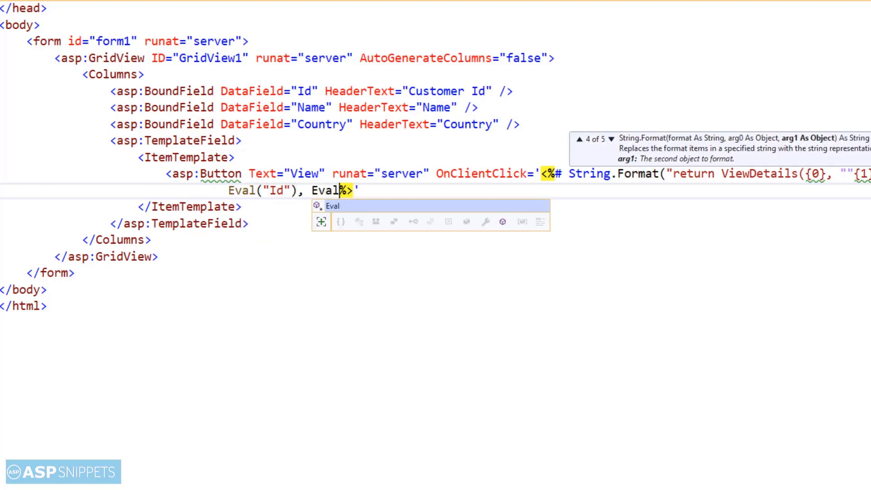
text((""))
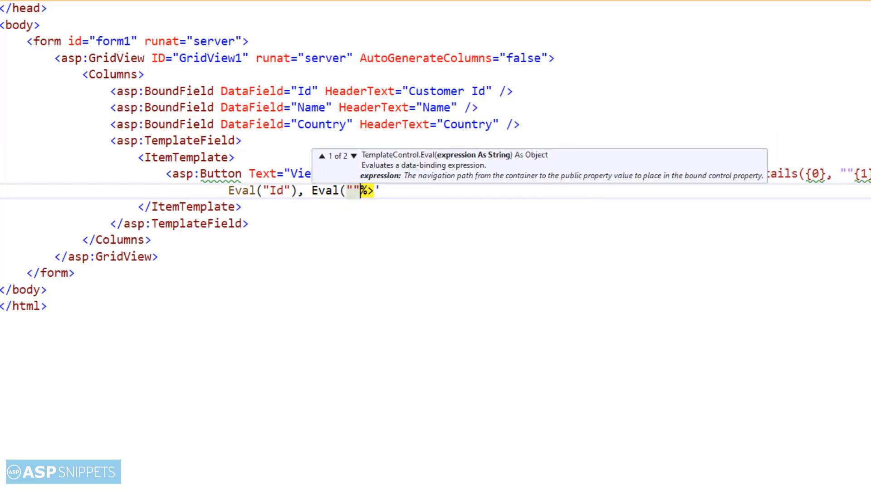
text(Name)
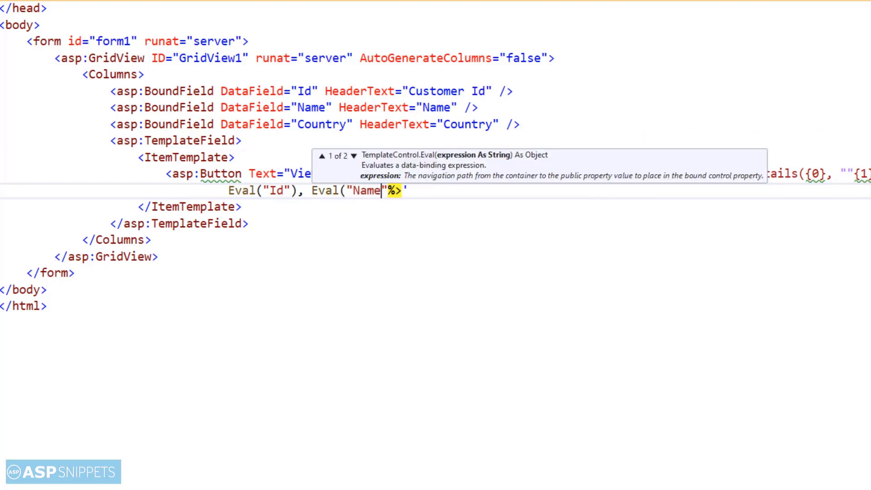
text())
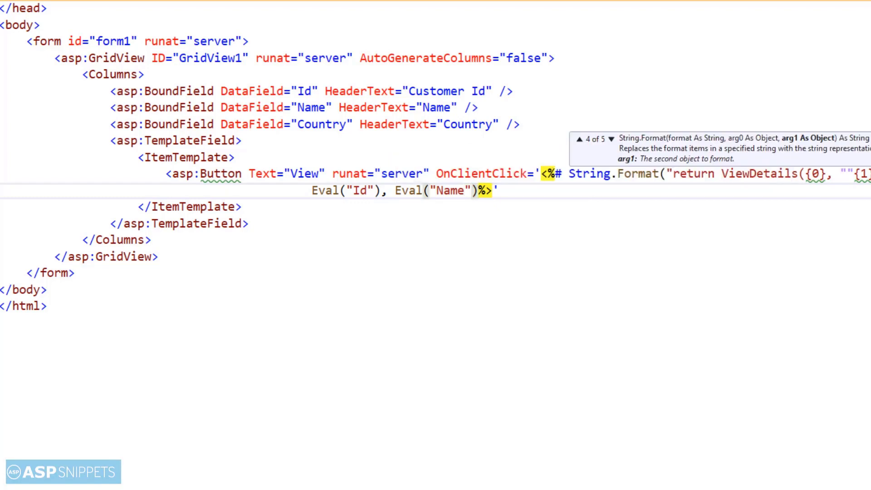
text(, Eval)
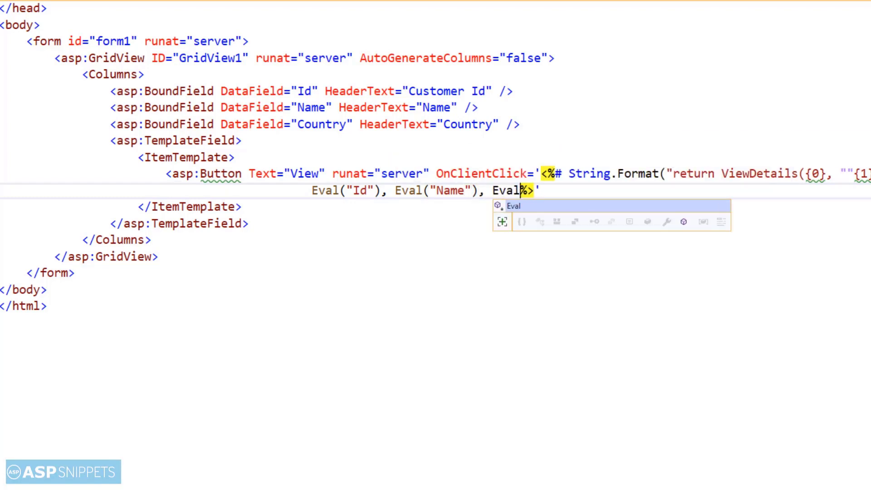
text((")
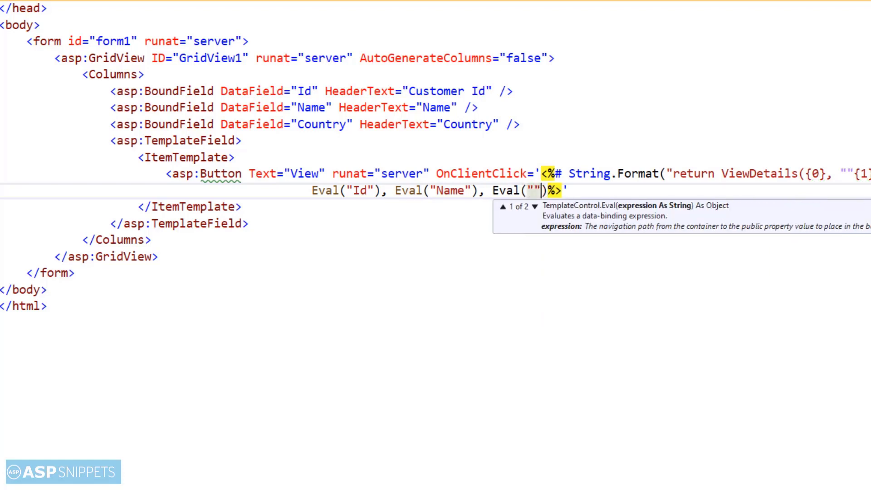
text(Country)
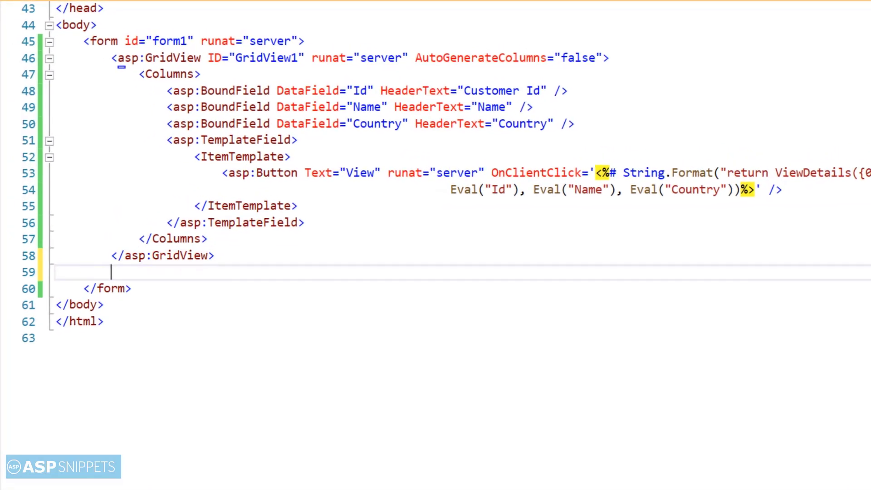
Step: Add a script block with a type attribute after GridView1
text(<script></script>)
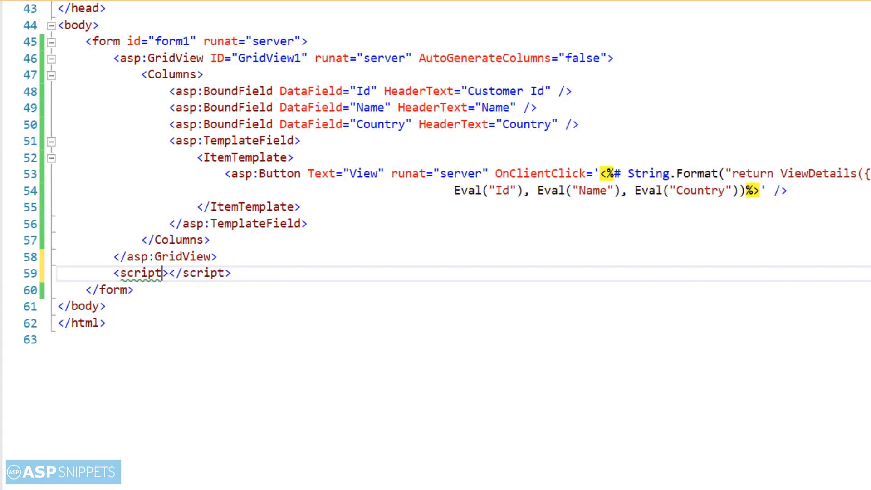
text(type="text/jscript)
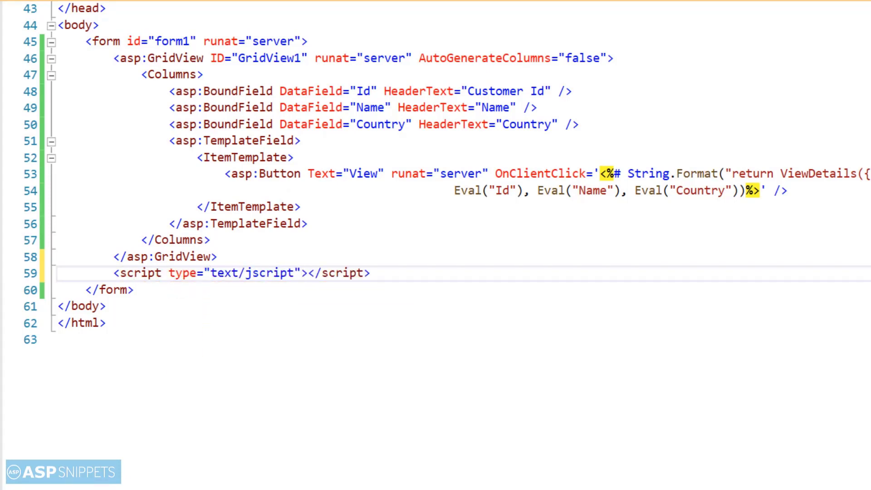
key(enter)
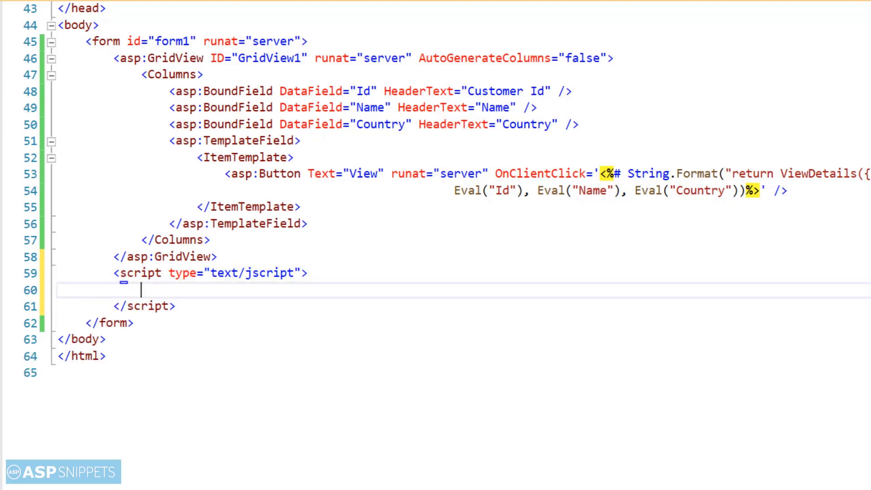
Step: Declare function ViewDetails(customerId, name, country) with an empty body
text(function)
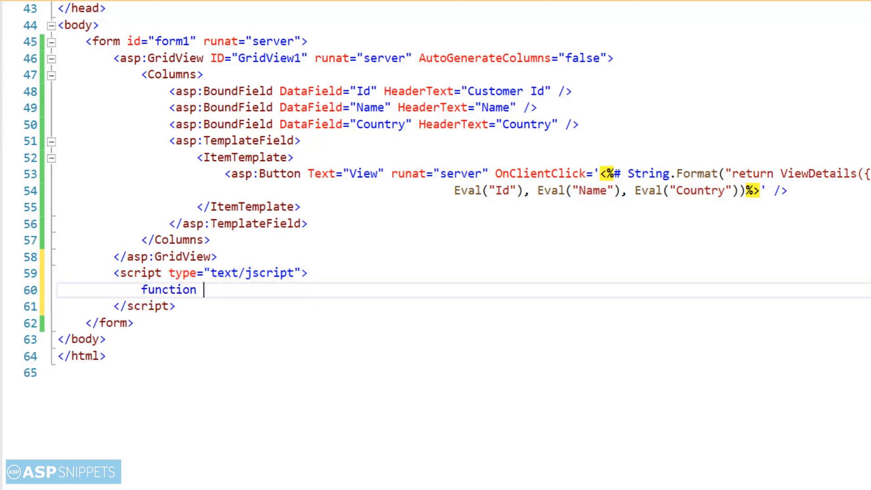
text(ViewDet)
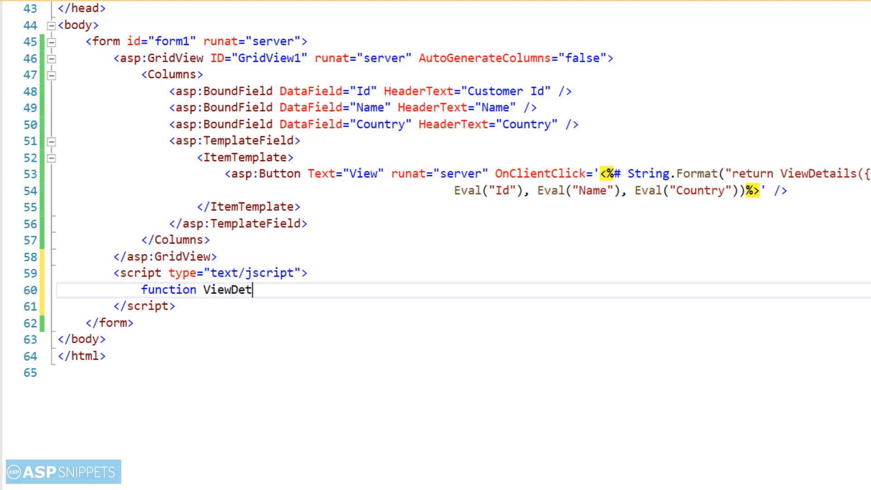
text(ails())
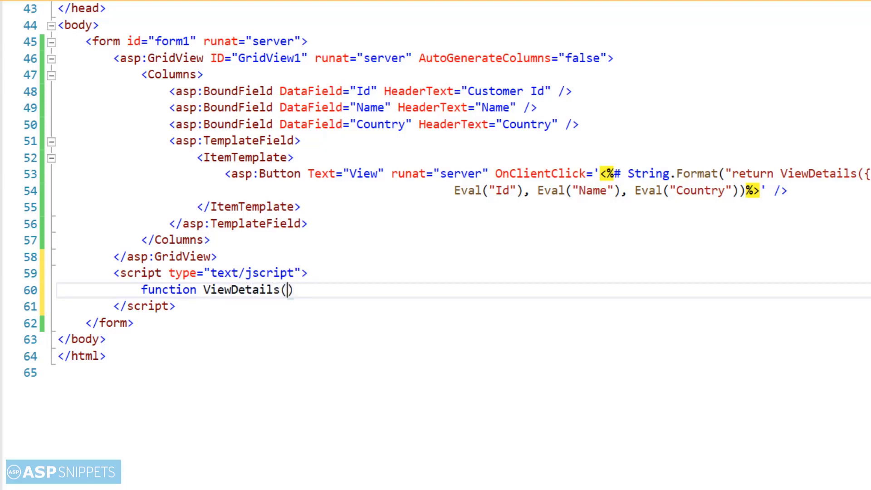
text(cust)
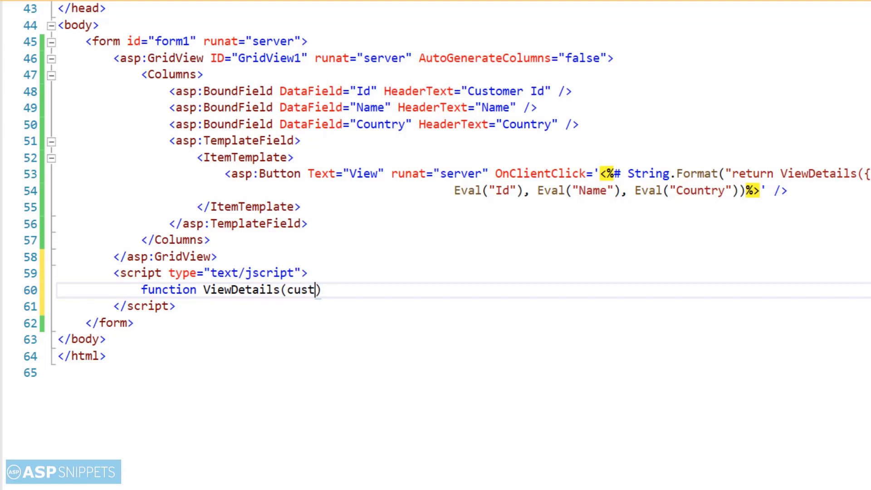
text(omerId)
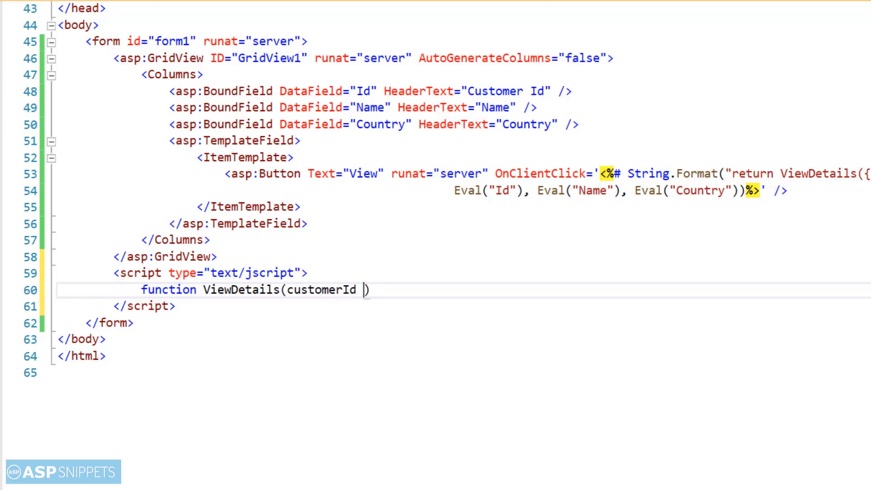
text(,)
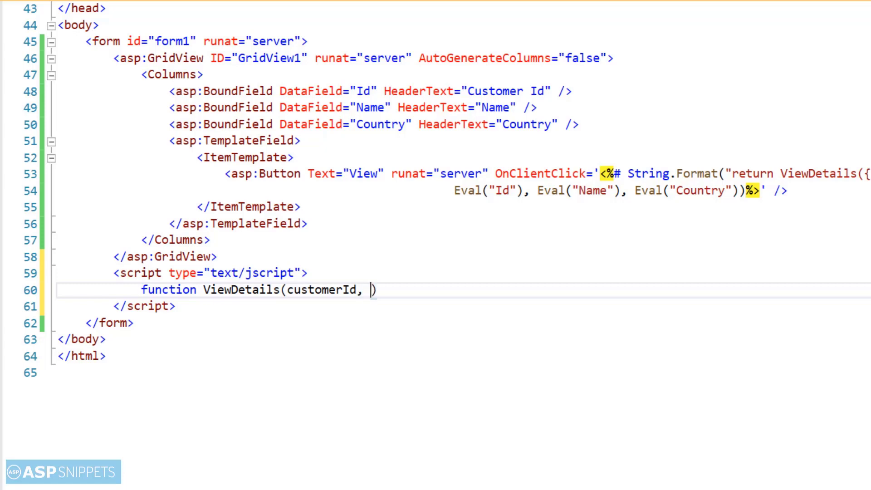
text(name, c)
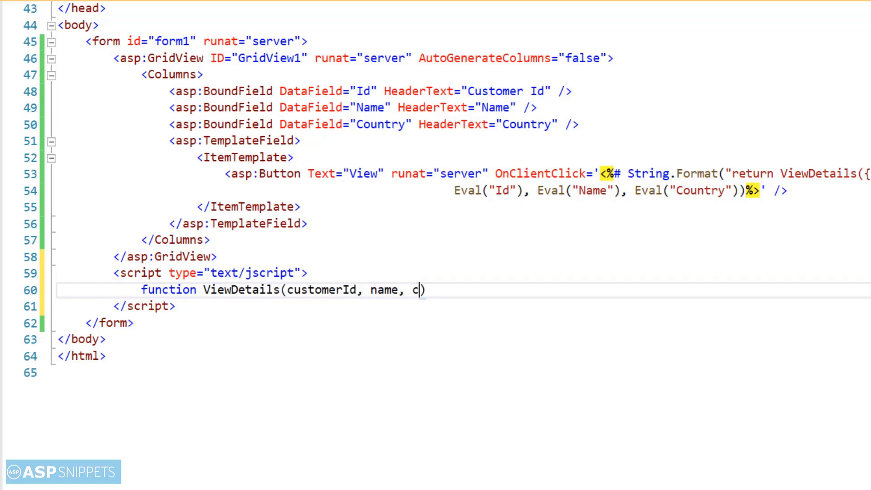
text(ountry)
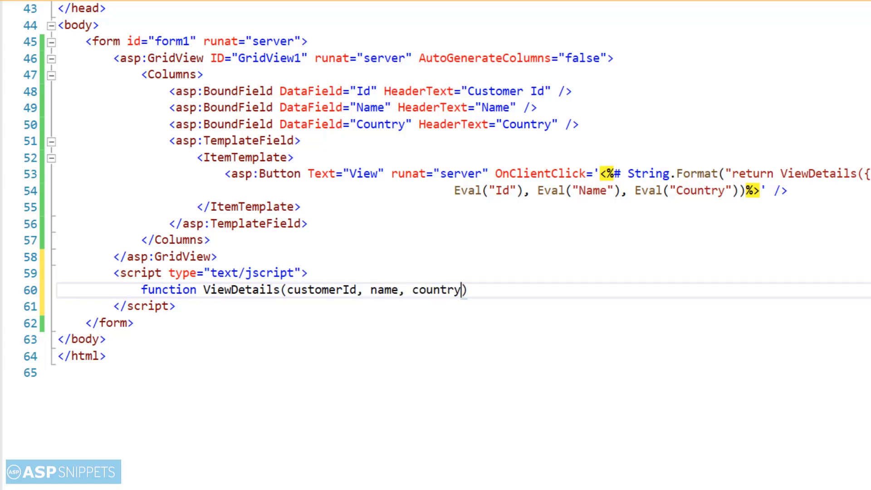
text({)
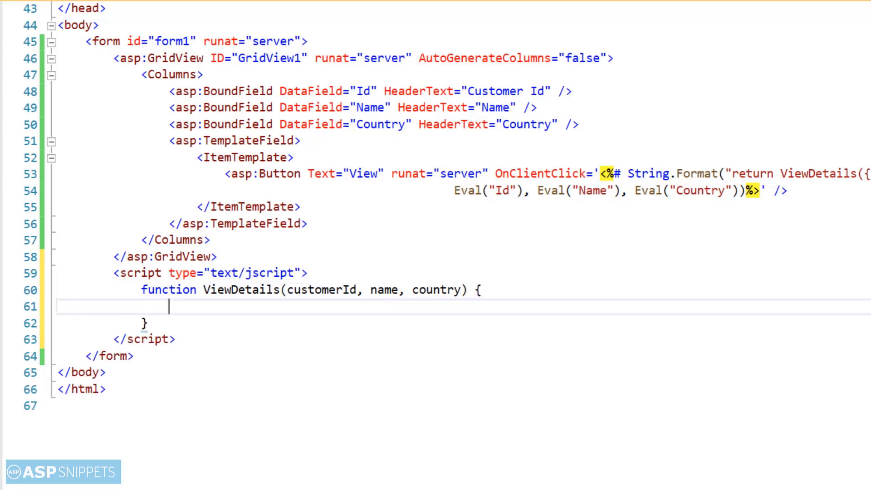
Step: Declare var message starting with "CustomerId: " + customerId
text(var messag)
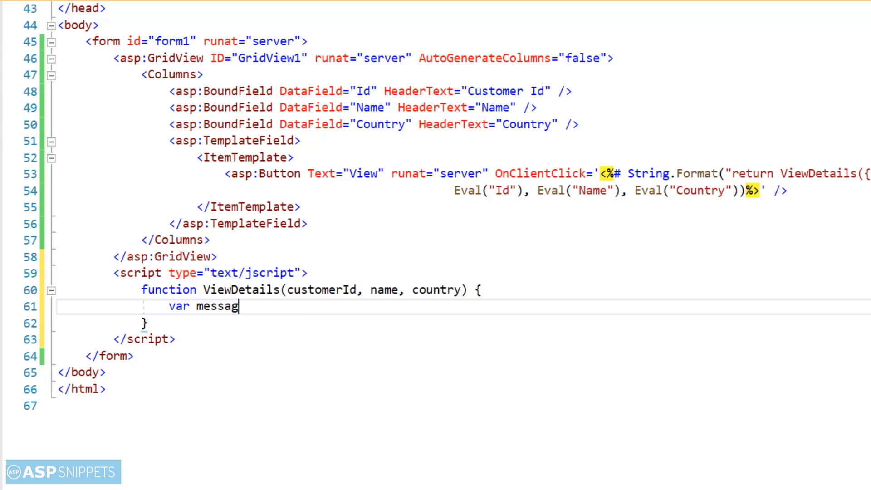
text(e =)
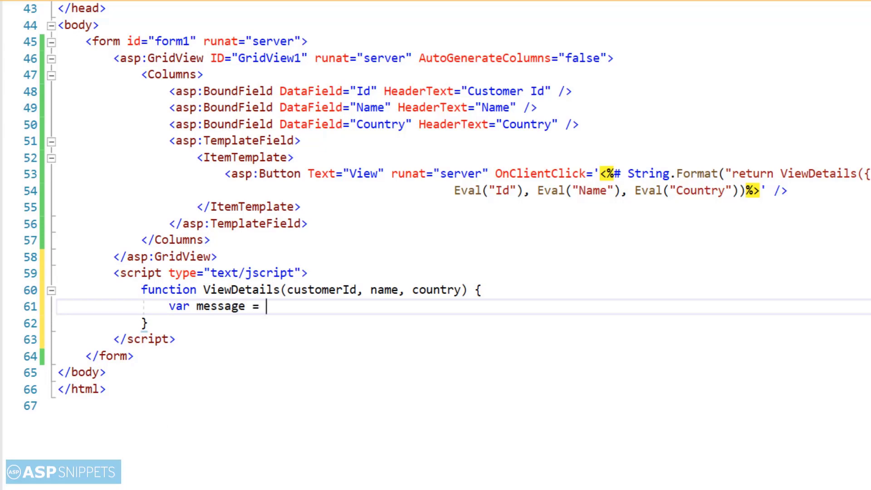
text("Custo)
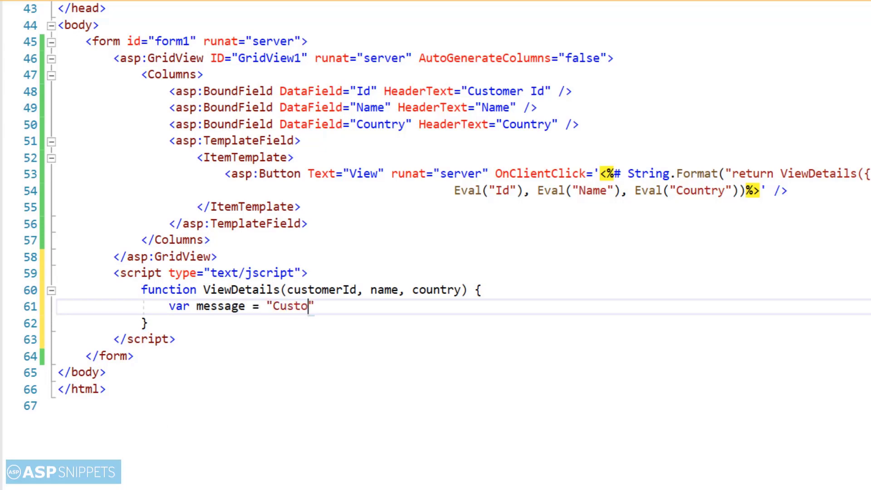
text(merId)
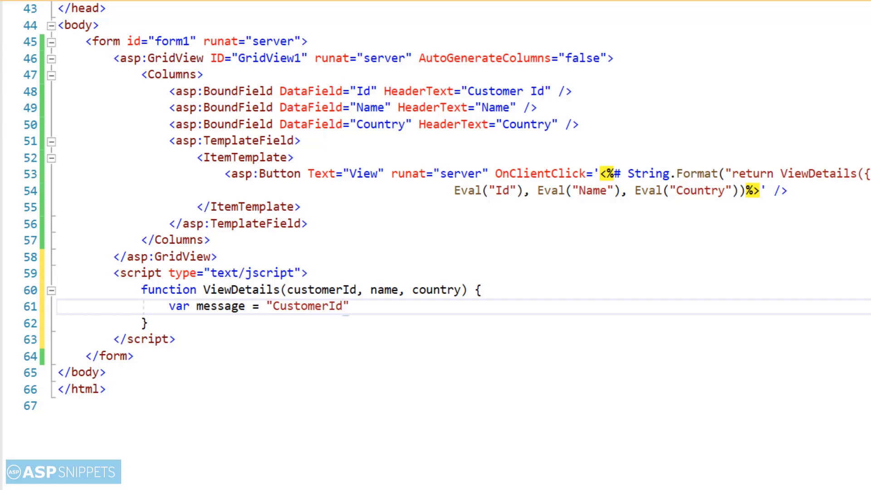
text(:)
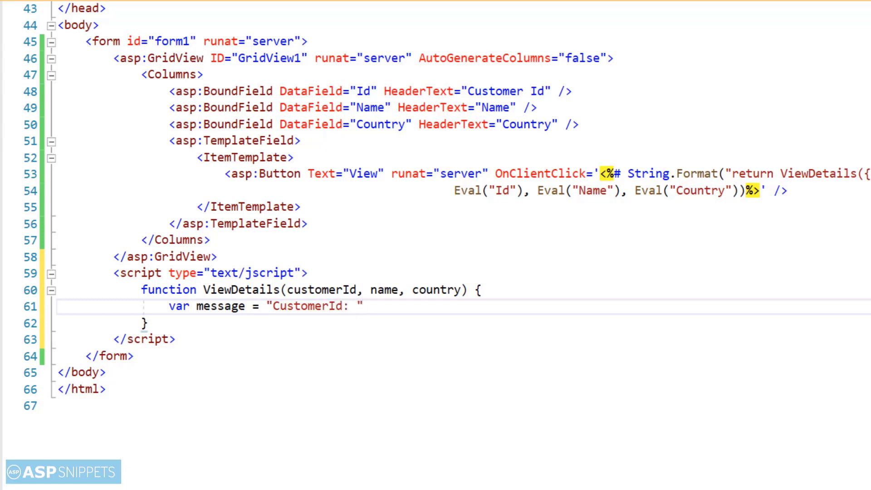
text(+ custo)
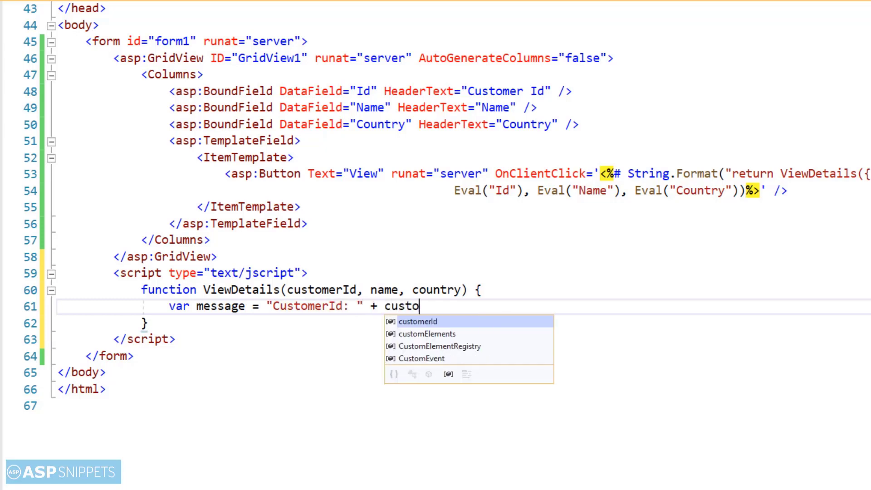
text(mer)
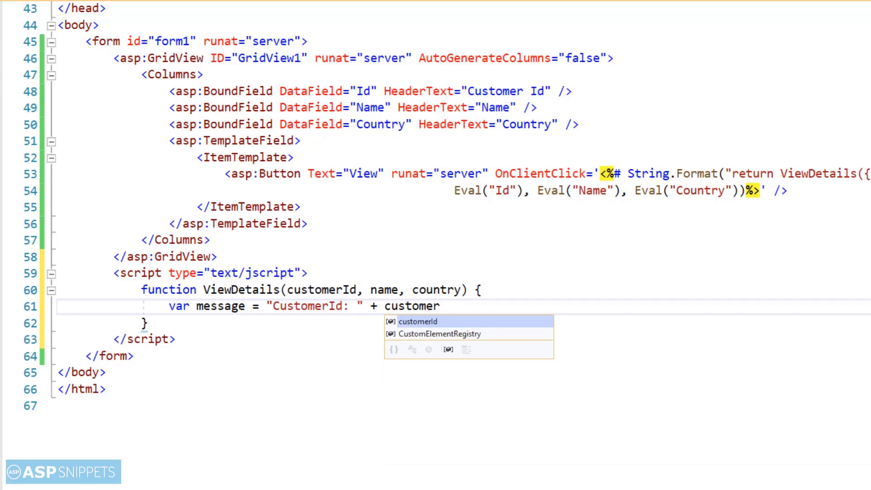
text(Id;)
text(m)
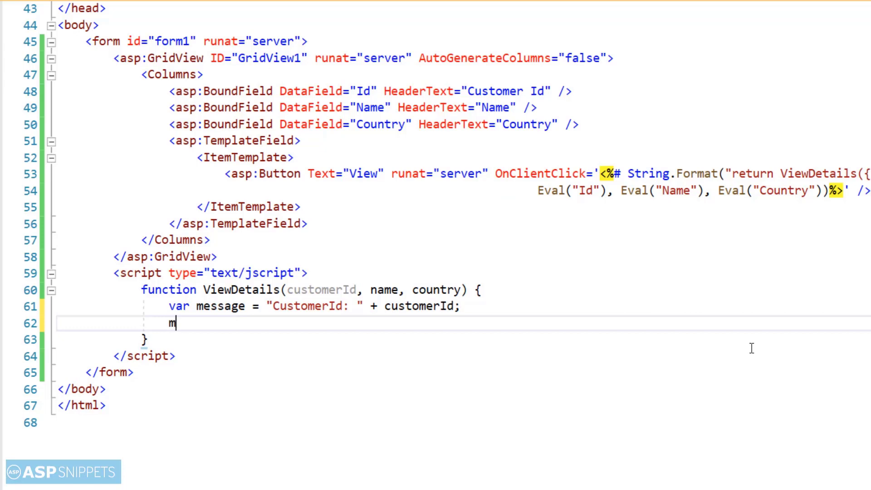
Step: Append "\nName: " + name and "\nCountry: " + country to the message
text(essage +=)
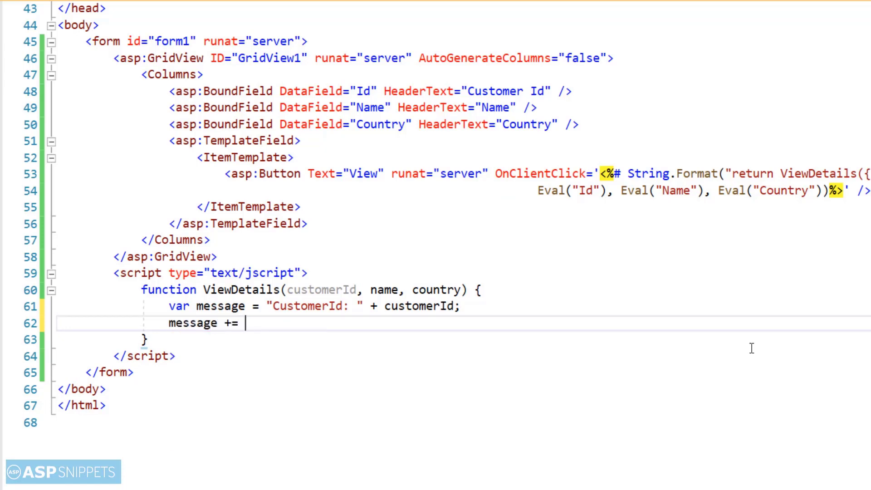
text("\")
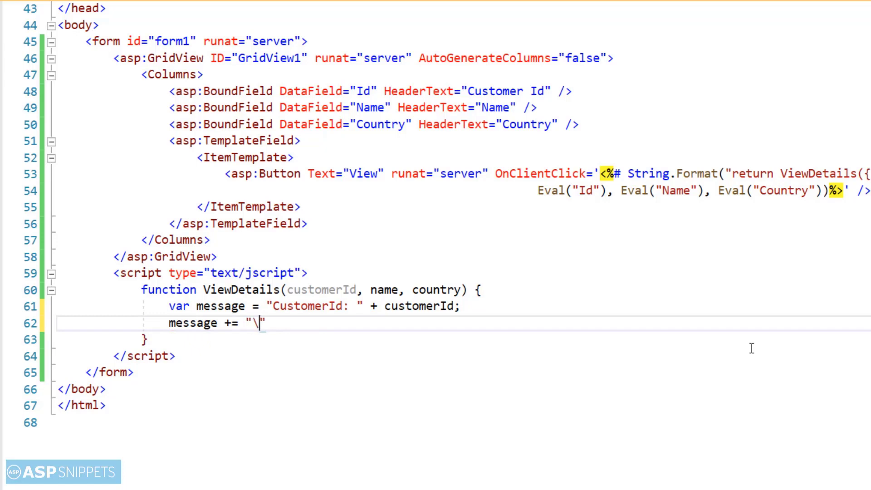
text(nName)
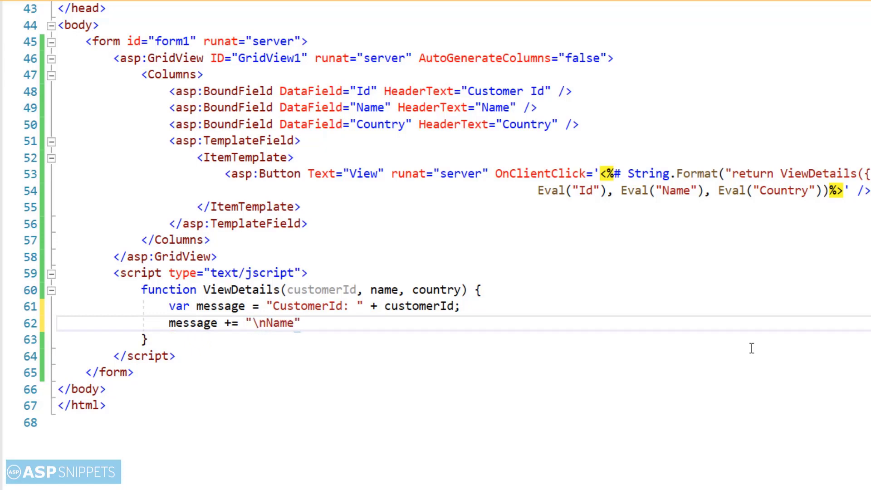
text(: " +)
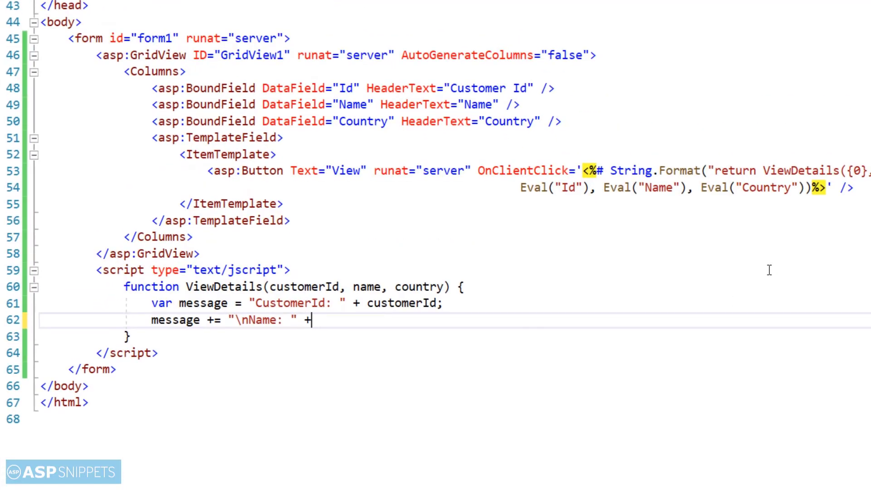
text(name;)
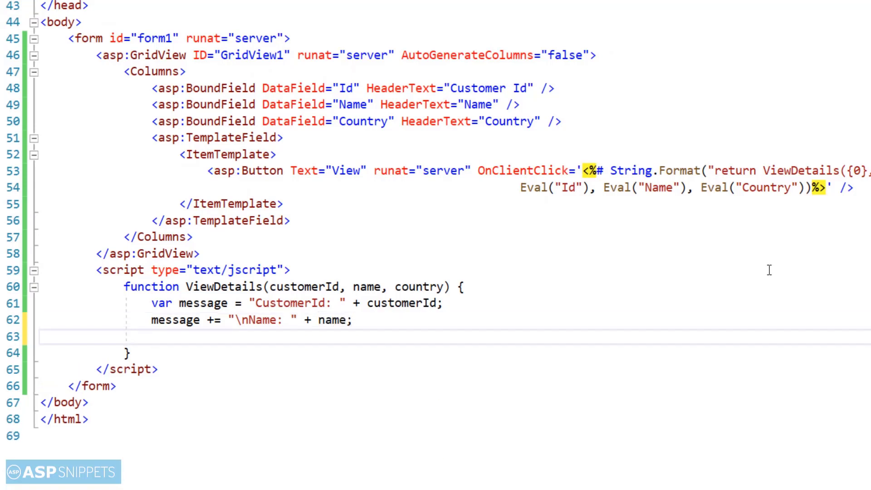
text(message += ")
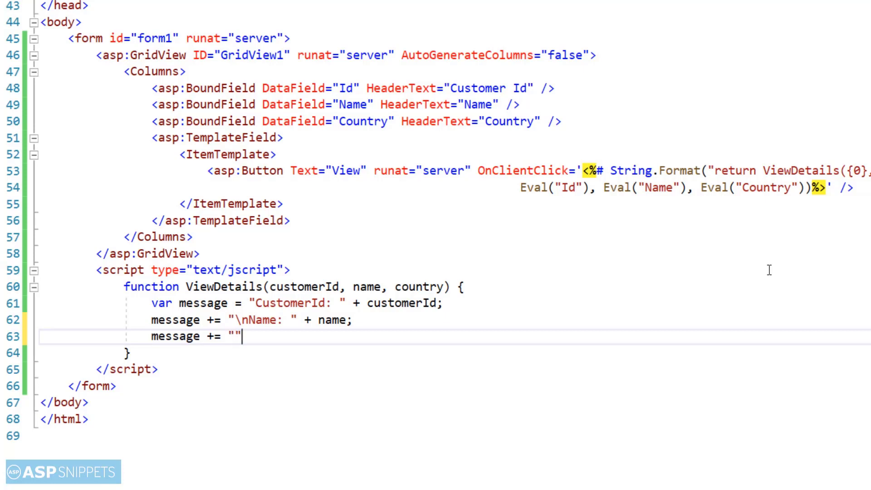
text(\nC)
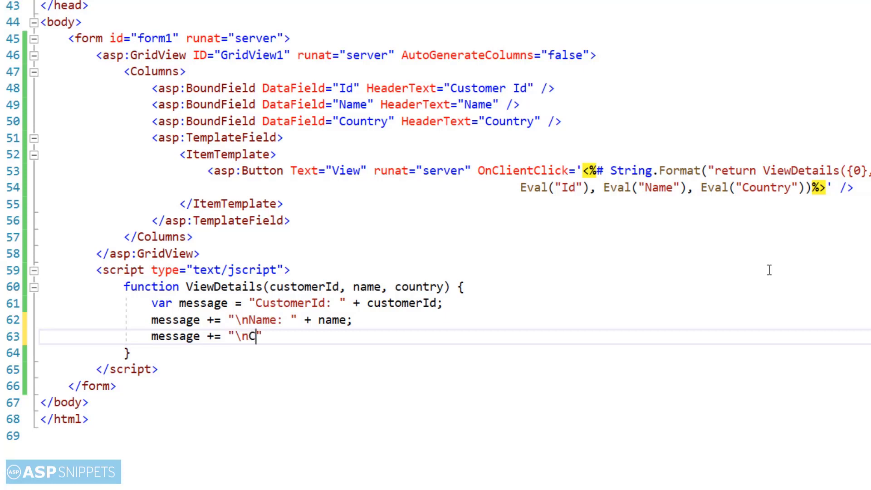
text(ountry:)
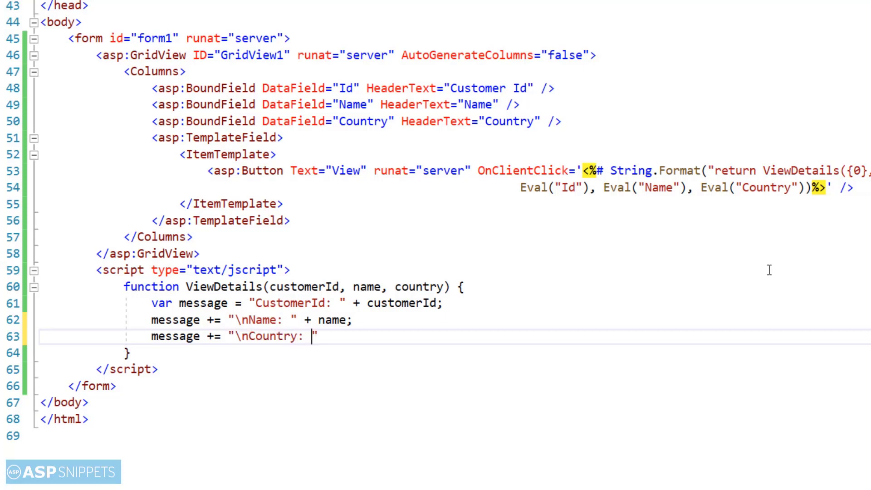
text(+ co)
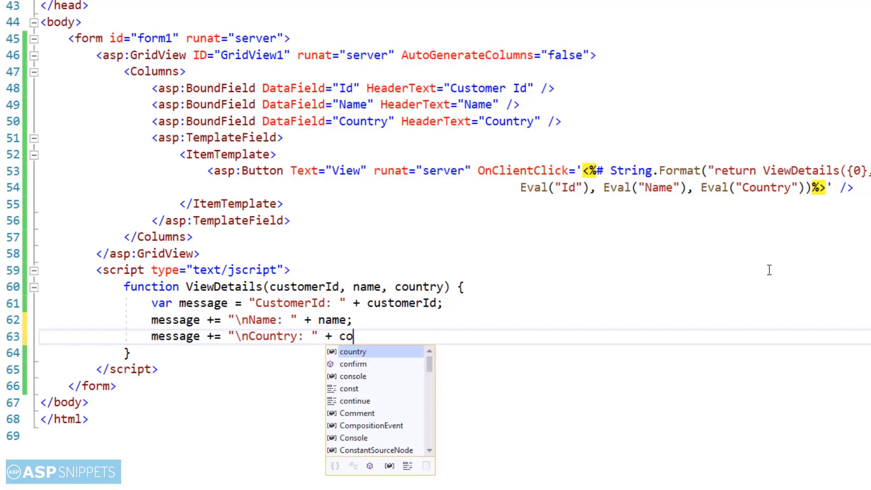
text(untry)
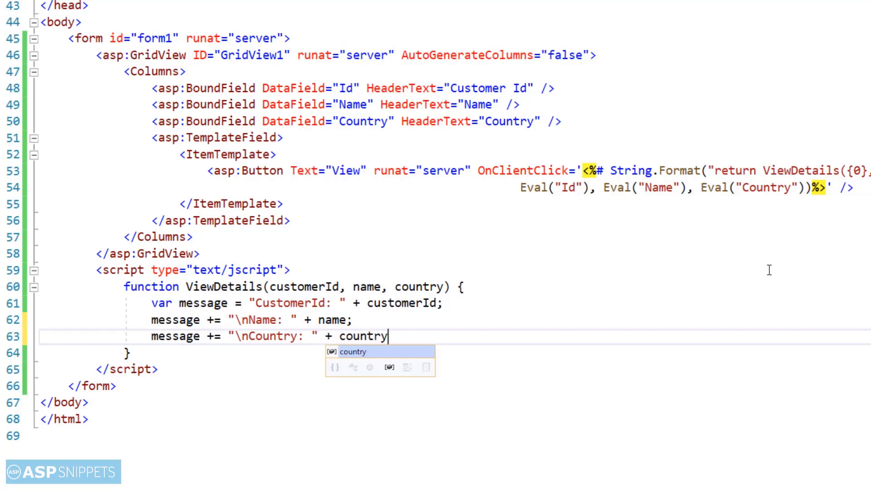
Step: Show the message with alert(message) and return false
text(al)
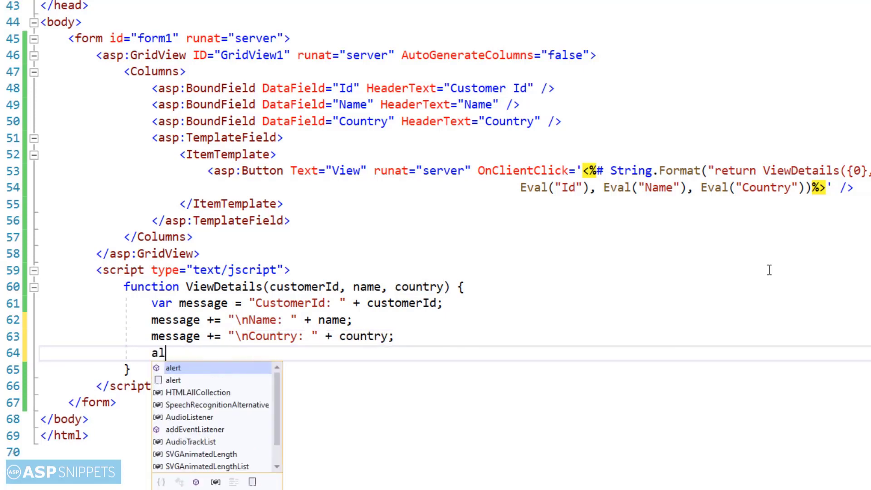
text(ert(message);)
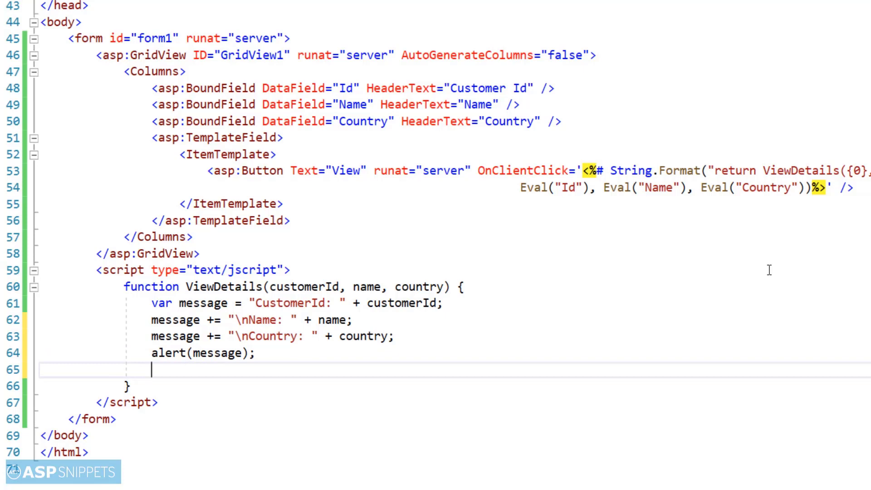
text(return false;)
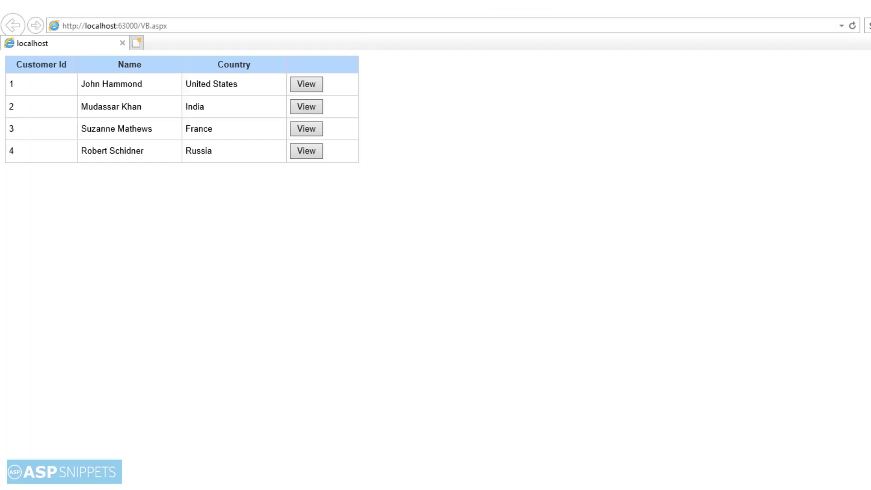
Step: Use a View button in the running Internet Explorer page to show a customer's details
click(306, 83)
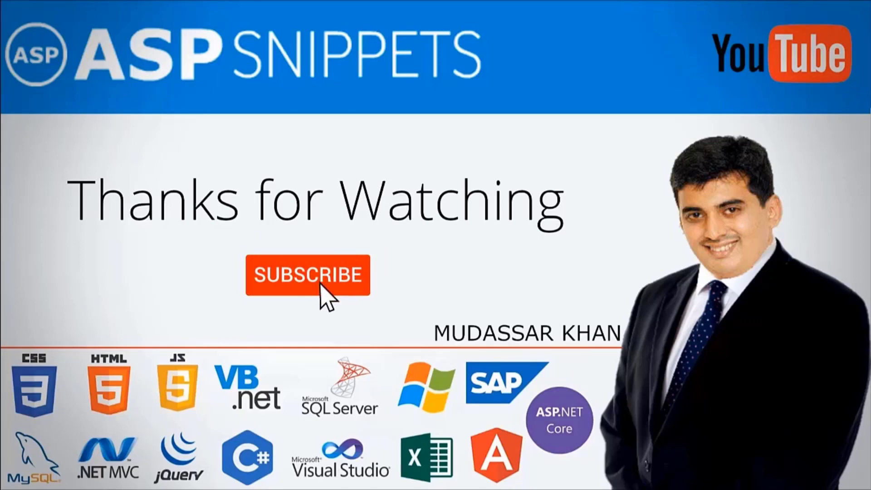
click(308, 275)
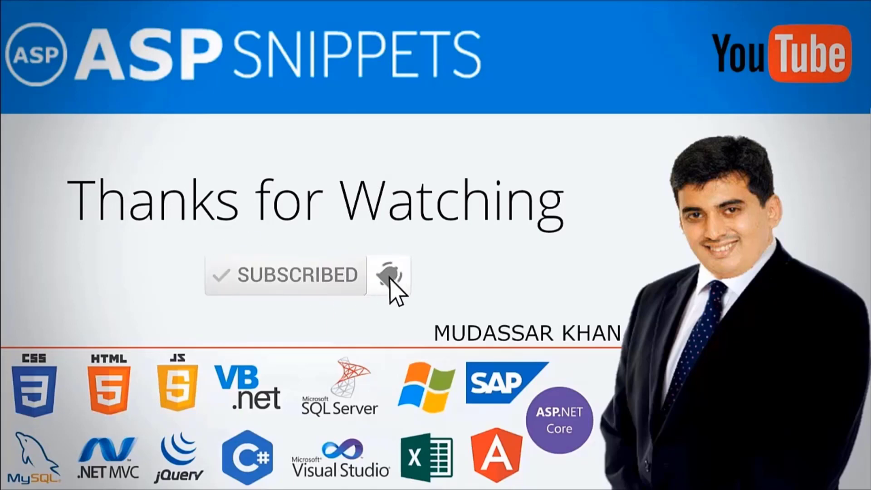